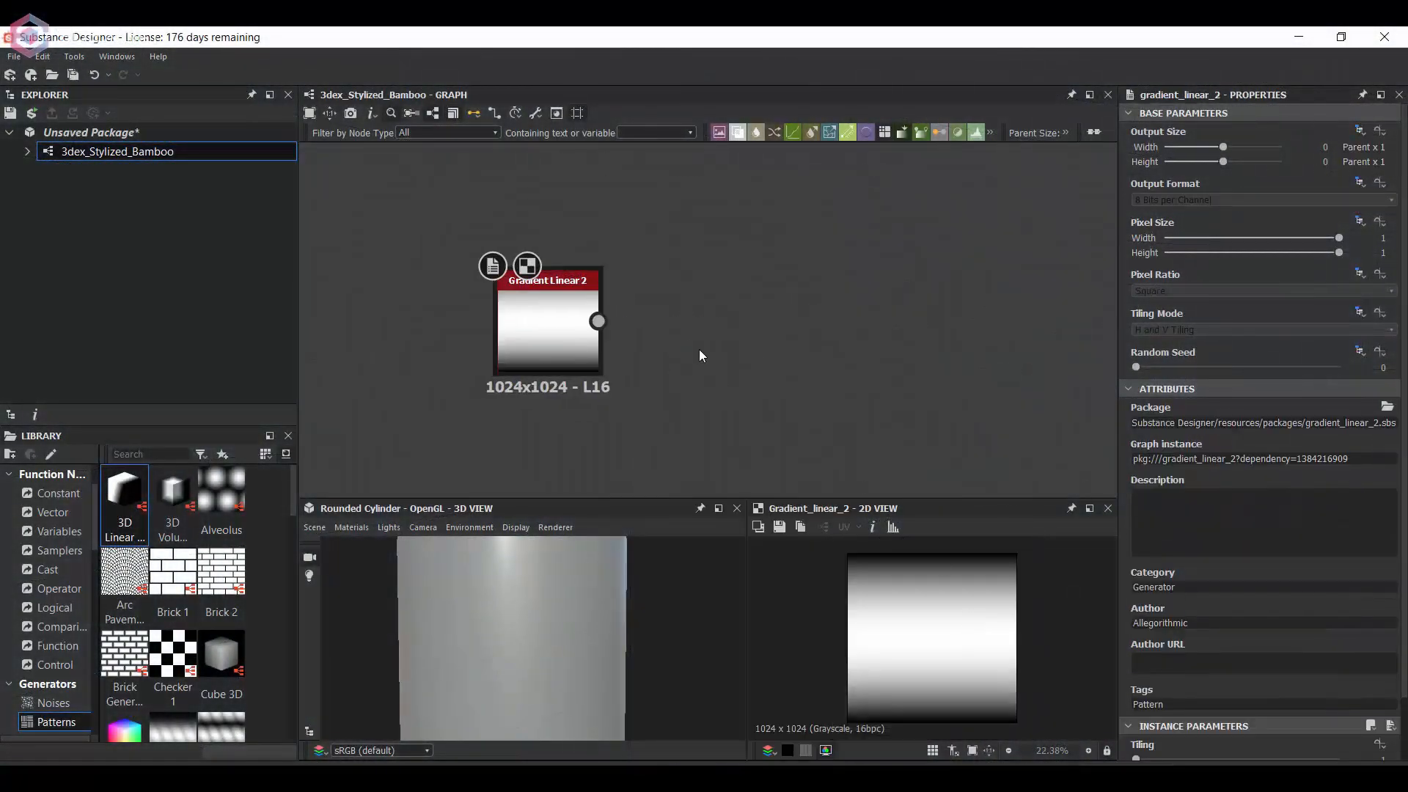
Step: Configure the Tile Generator for 18 columns and 4 rows with offset 0.2 and random offset 0.23
type("tra")
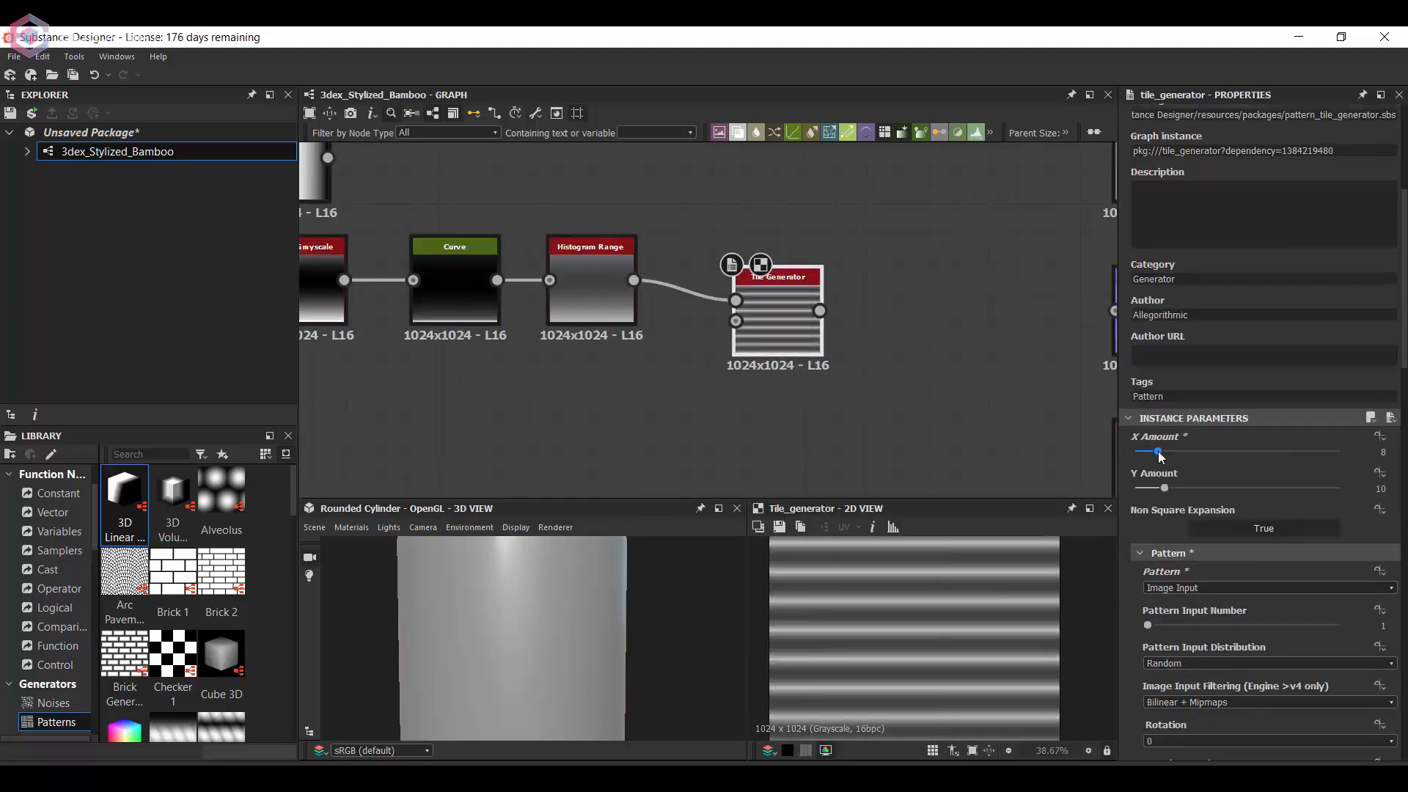
left_click_drag(1157, 451, 1191, 451)
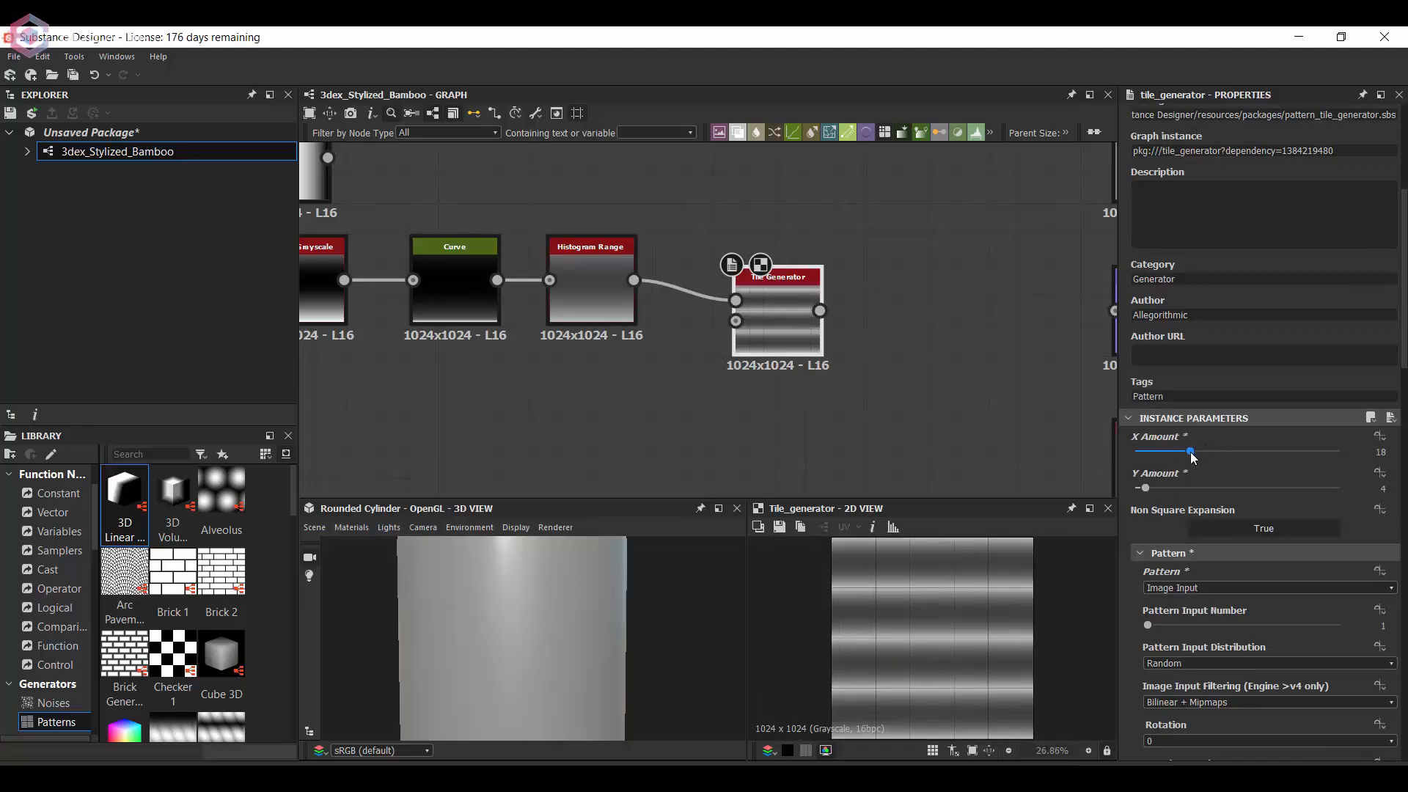
scroll("down", 3)
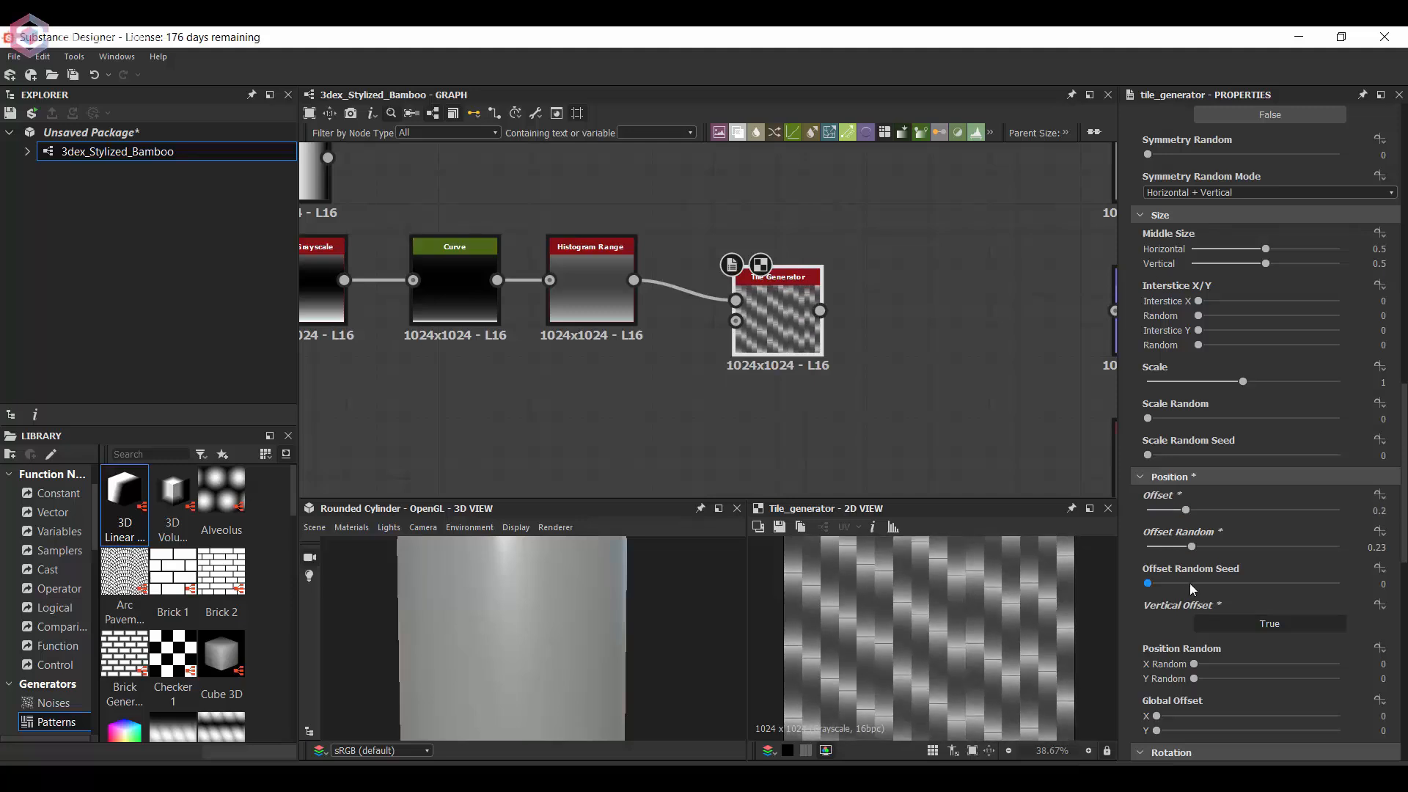
left_click_drag(1147, 582, 1301, 582)
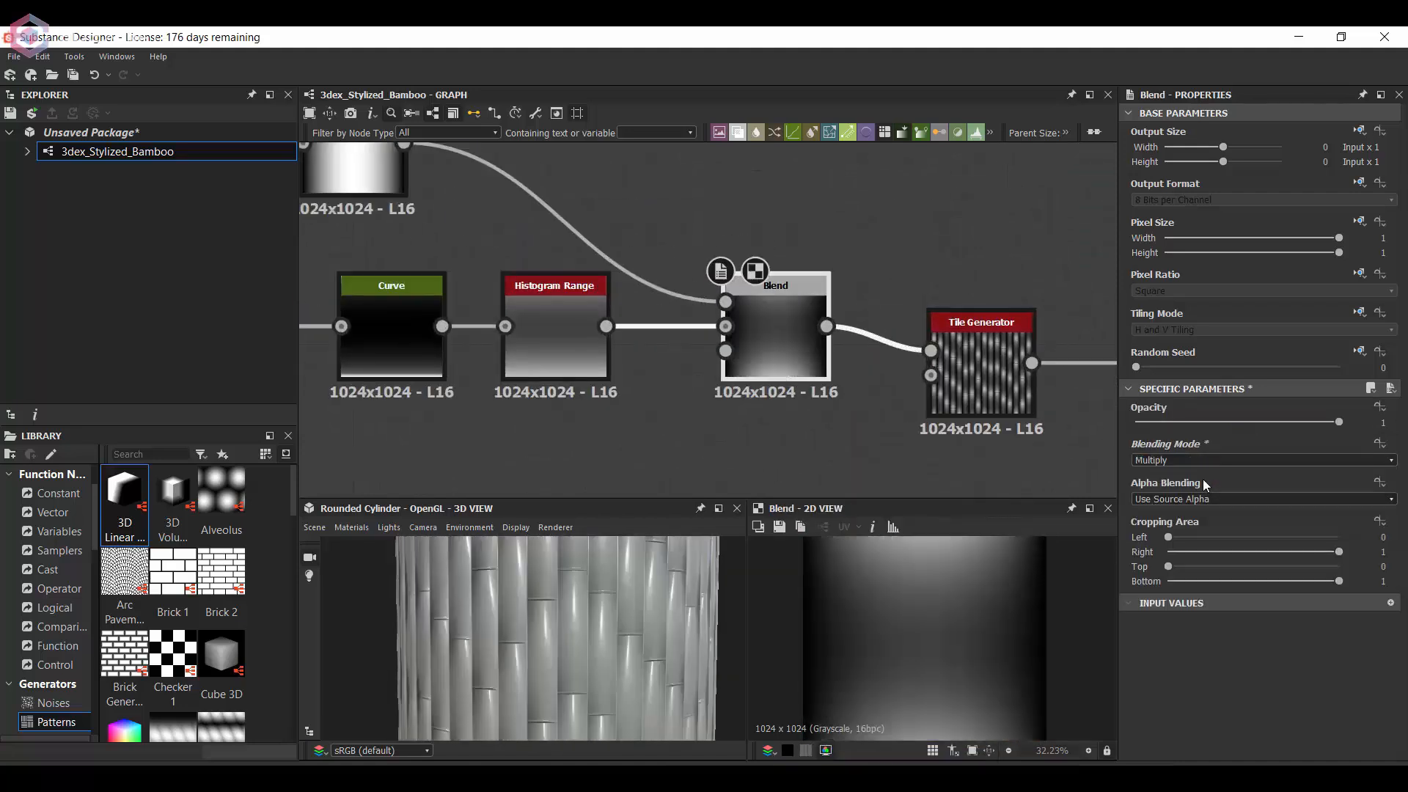
Step: Set the inserted Blend to Copy mode at about 0.45 opacity for a rounded bamboo profile
left_click_drag(1337, 422, 1235, 422)
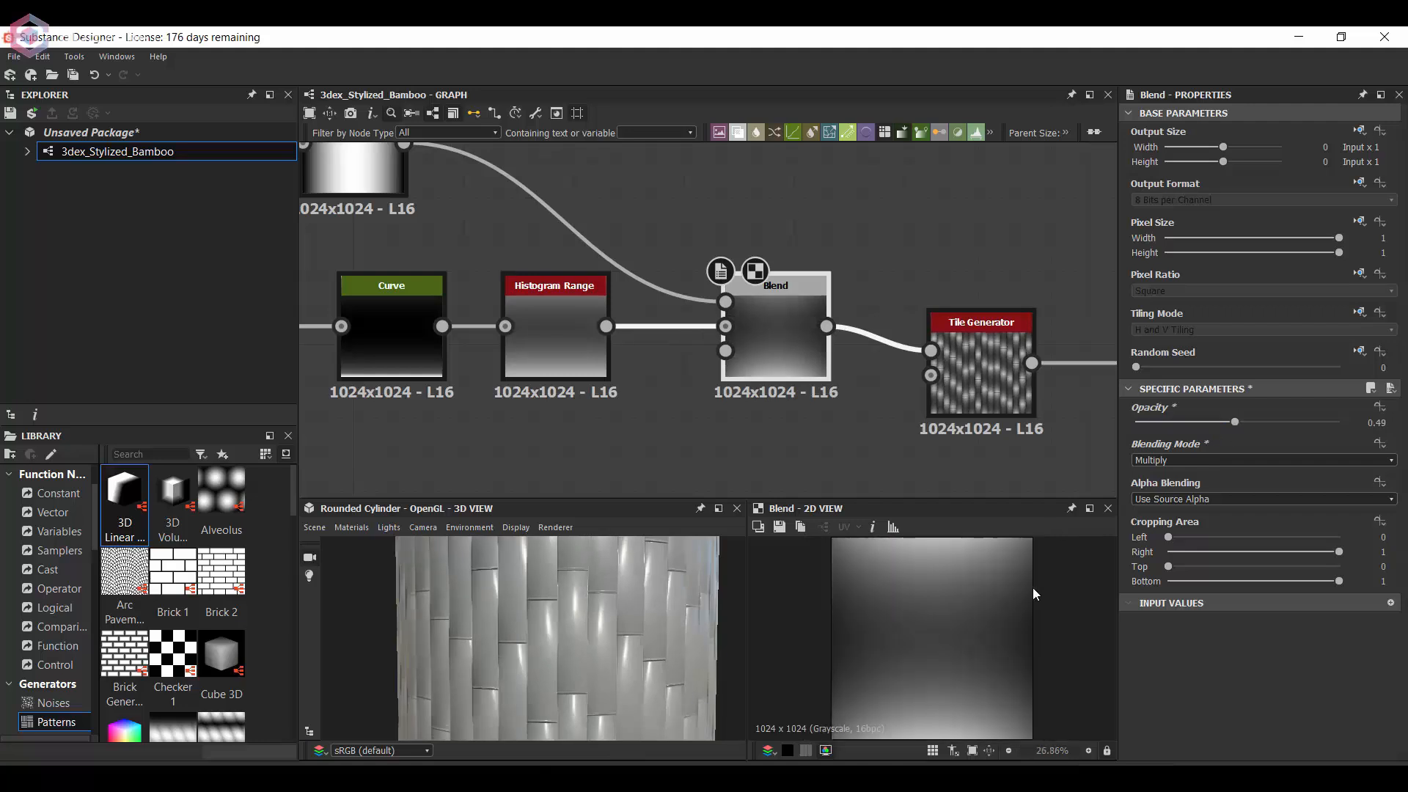
left_click(1262, 459)
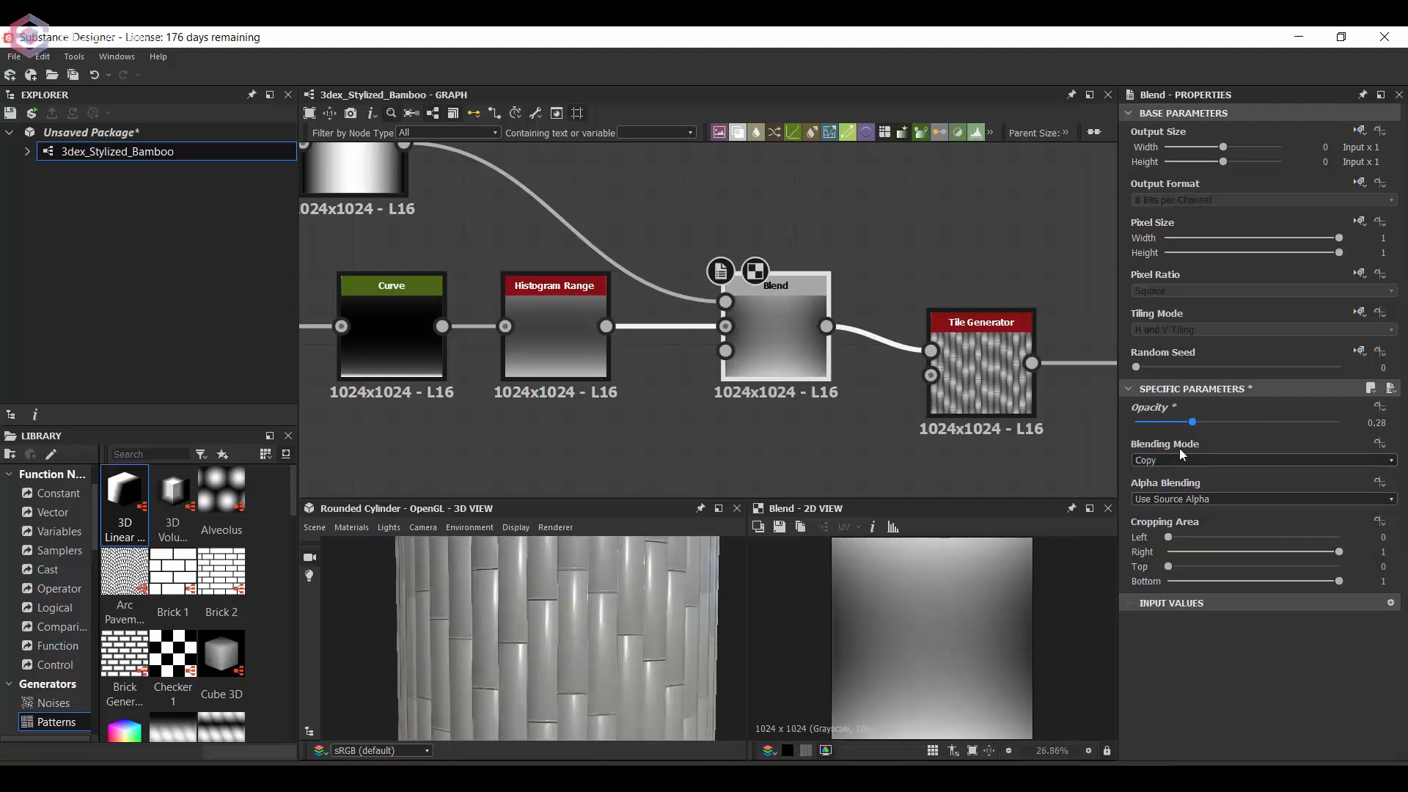
left_click_drag(1194, 421, 1240, 421)
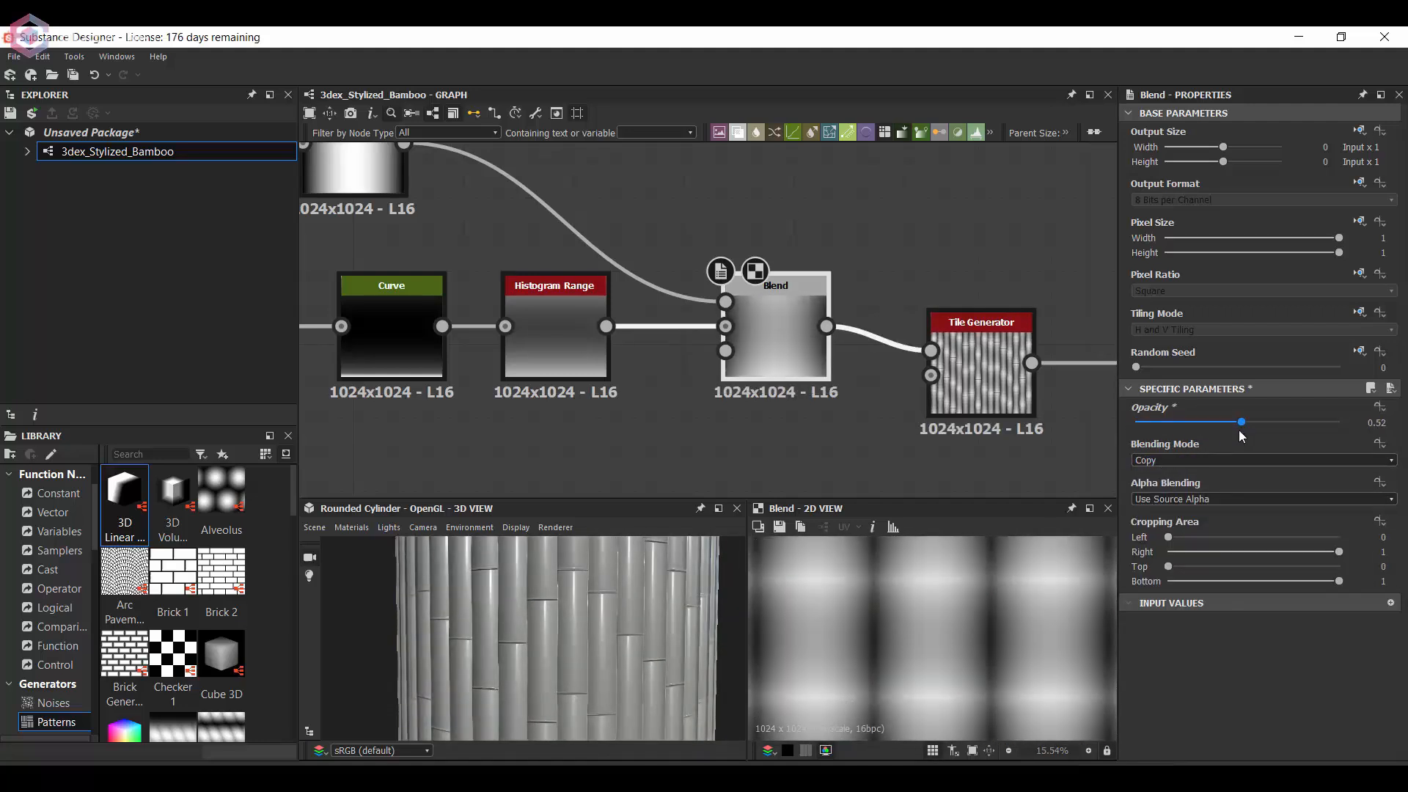
left_click_drag(1242, 421, 1226, 421)
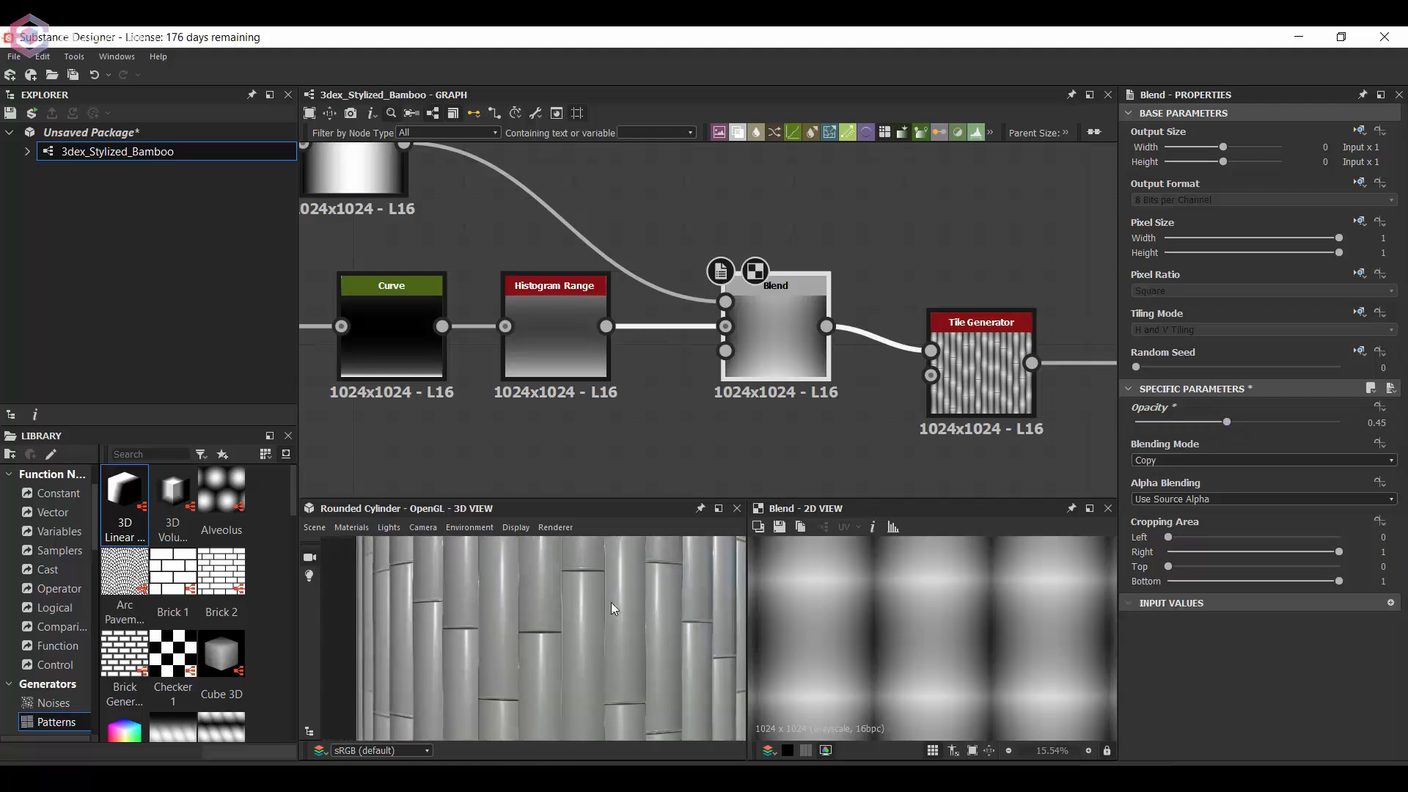
left_click(390, 284)
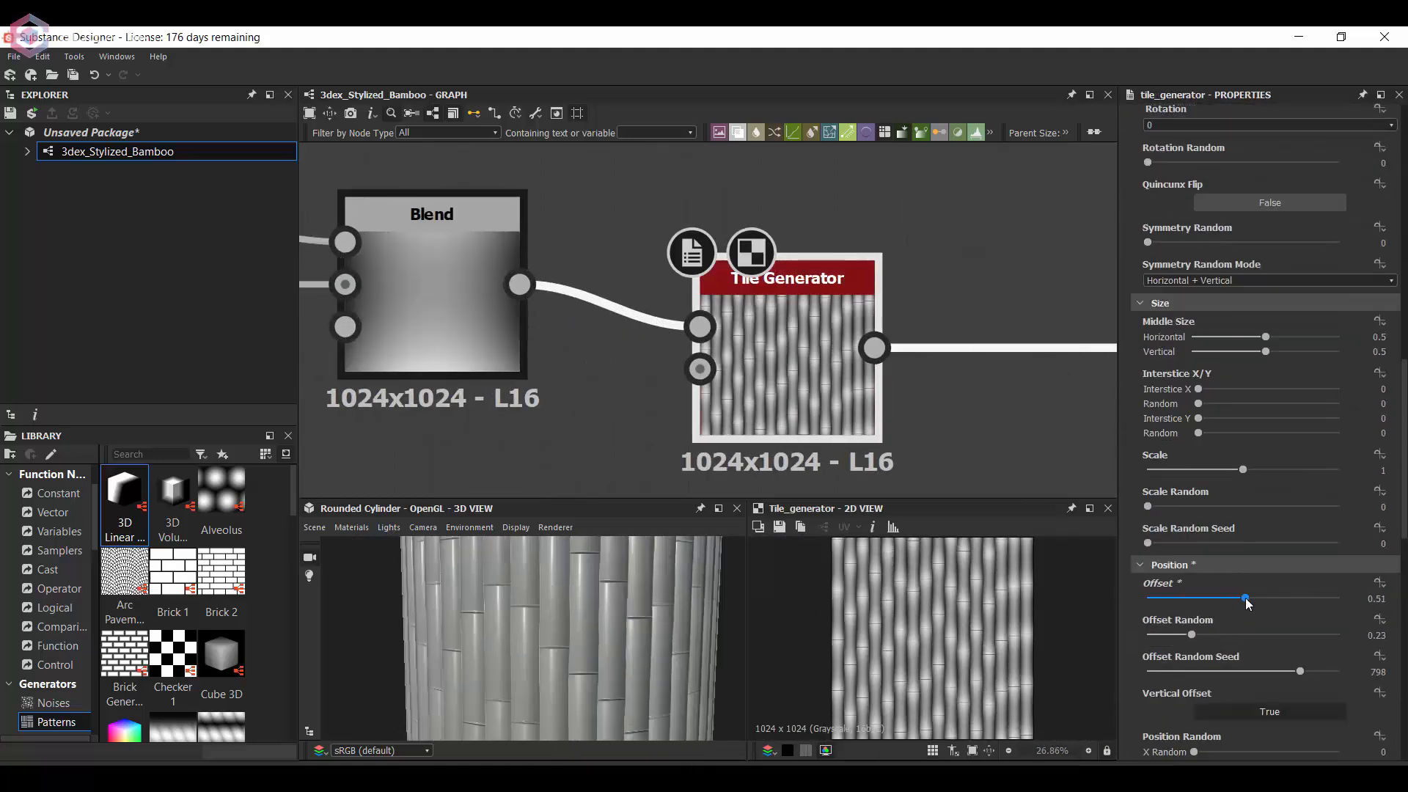
Step: Set Offset 0.63, Middle Size Vertical 0.45, random X interstice gaps and Luminance By Number on the Tile Generator
left_click_drag(1245, 598, 1266, 599)
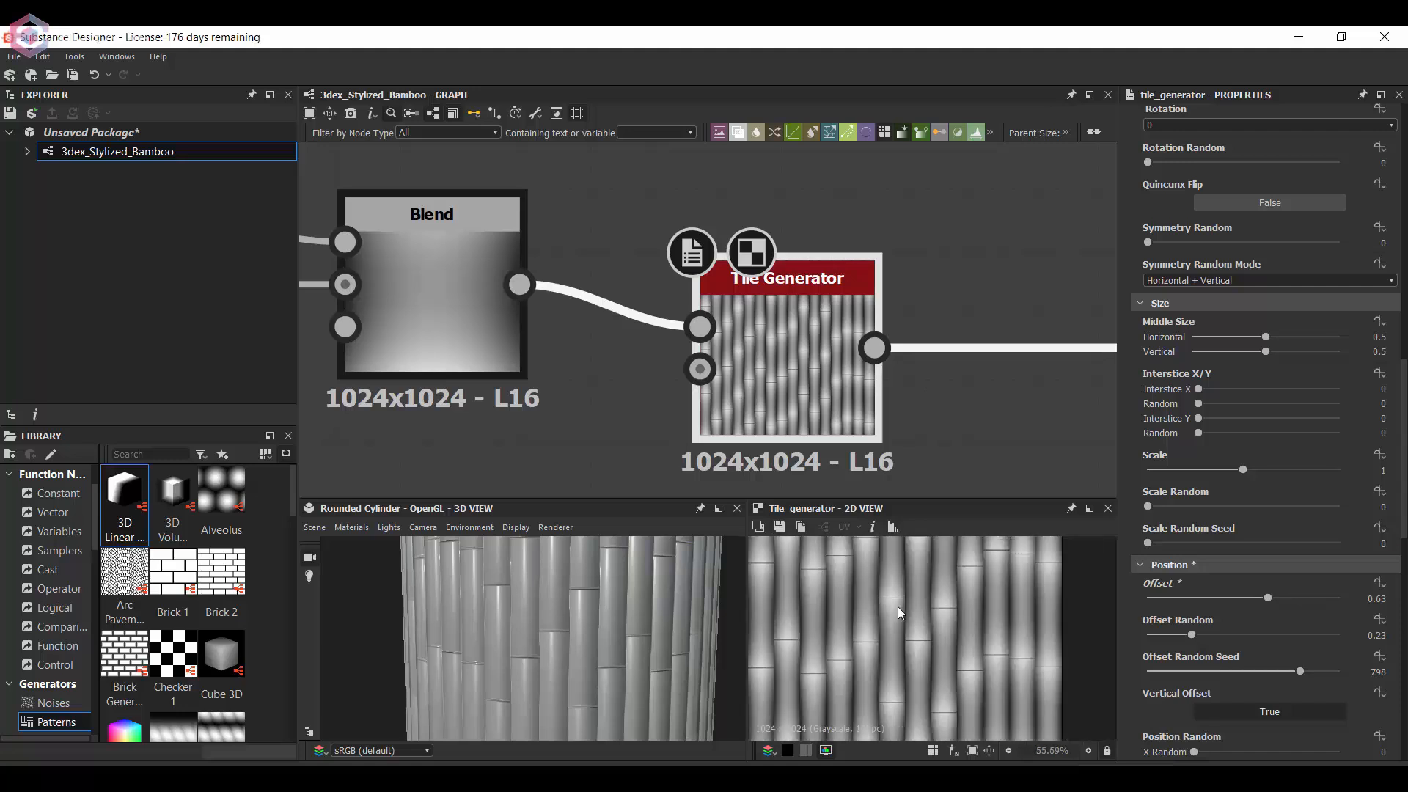
left_click_drag(1291, 571, 1255, 571)
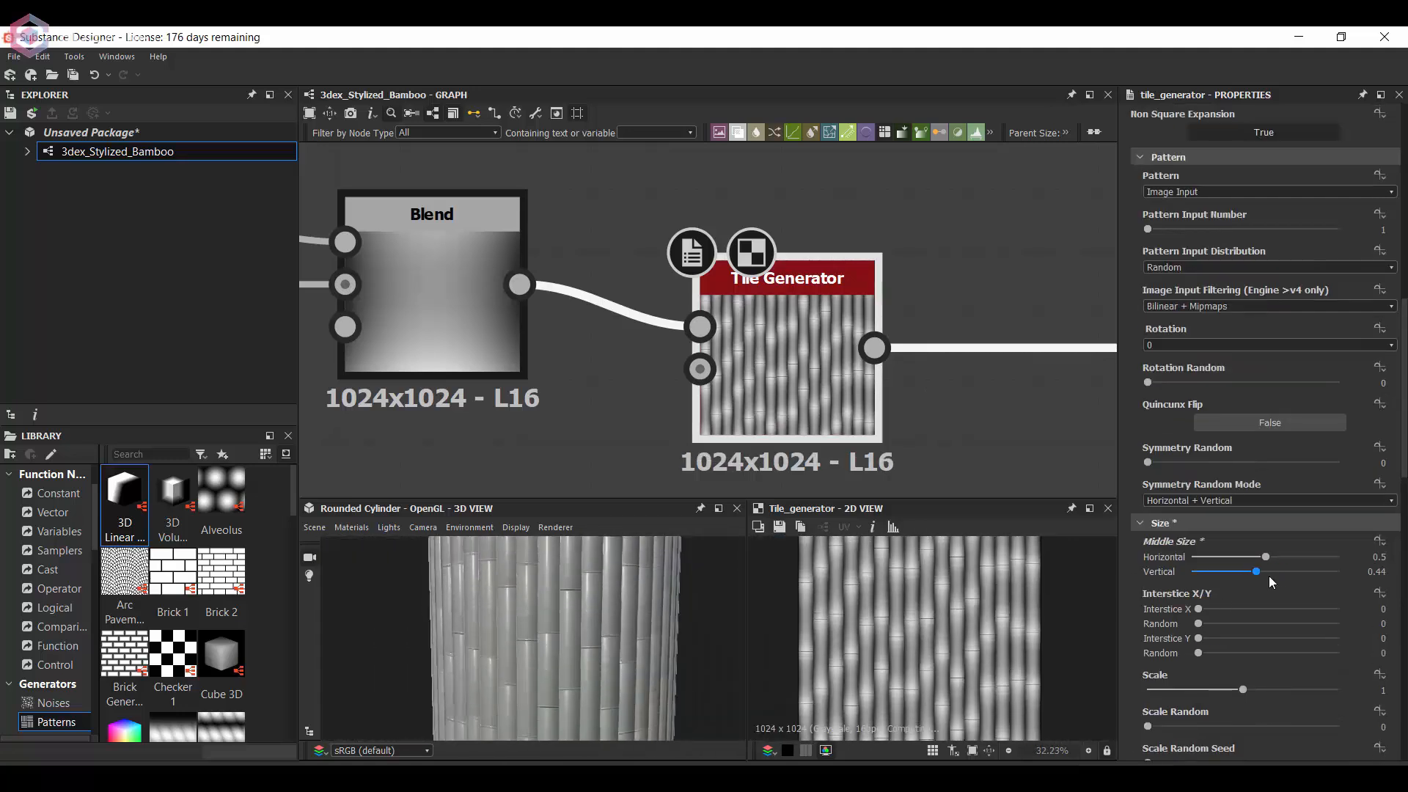
left_click_drag(1198, 608, 1223, 609)
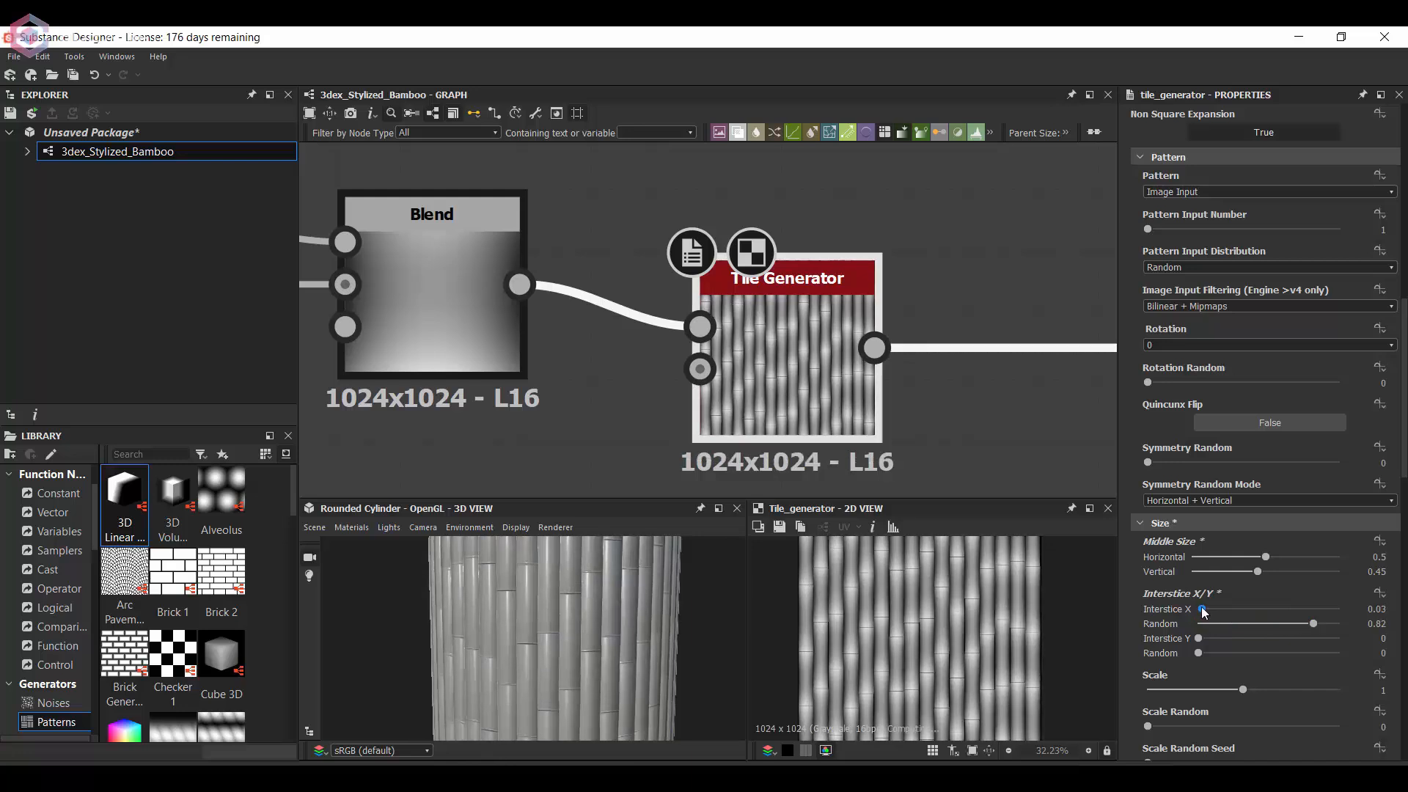
left_click_drag(1202, 609, 1213, 609)
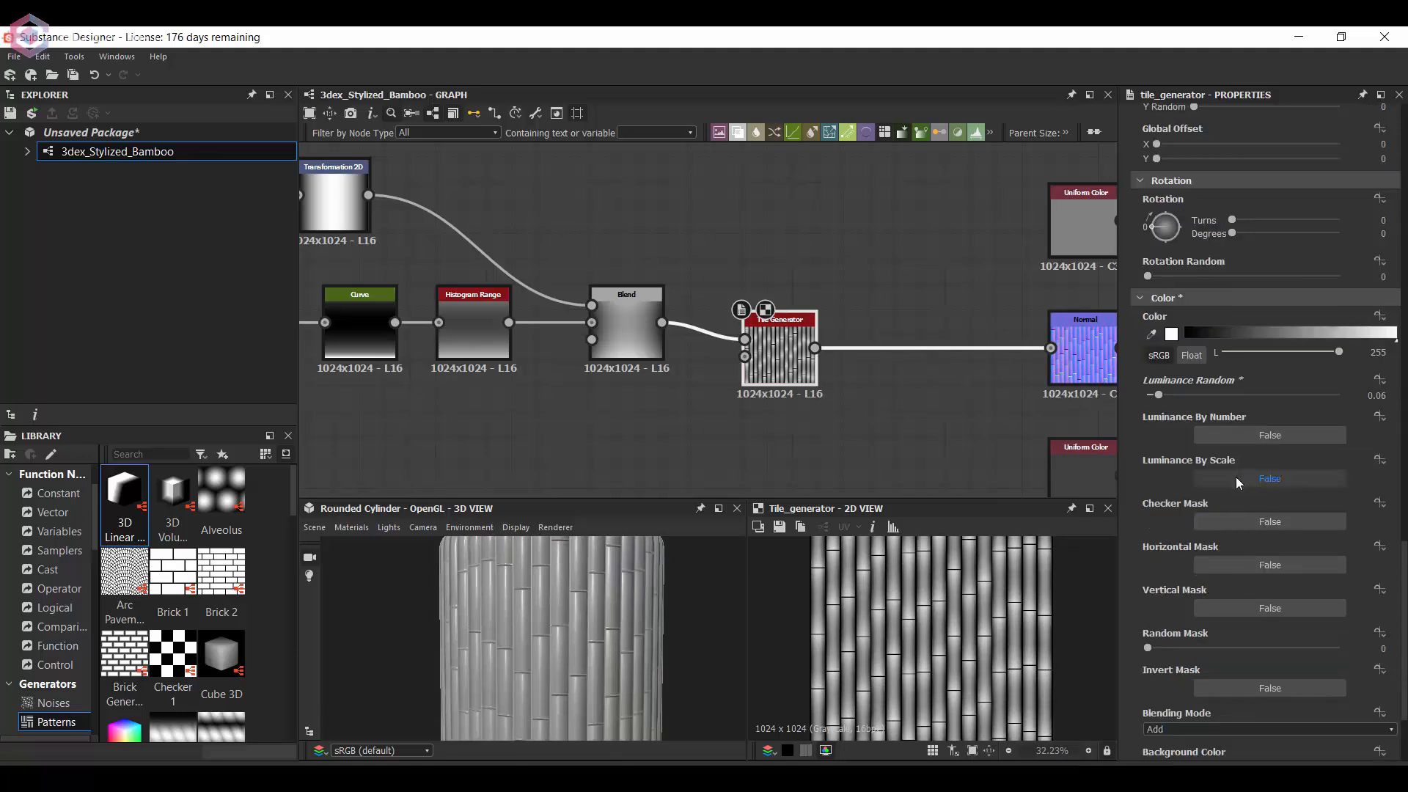
left_click(1269, 563)
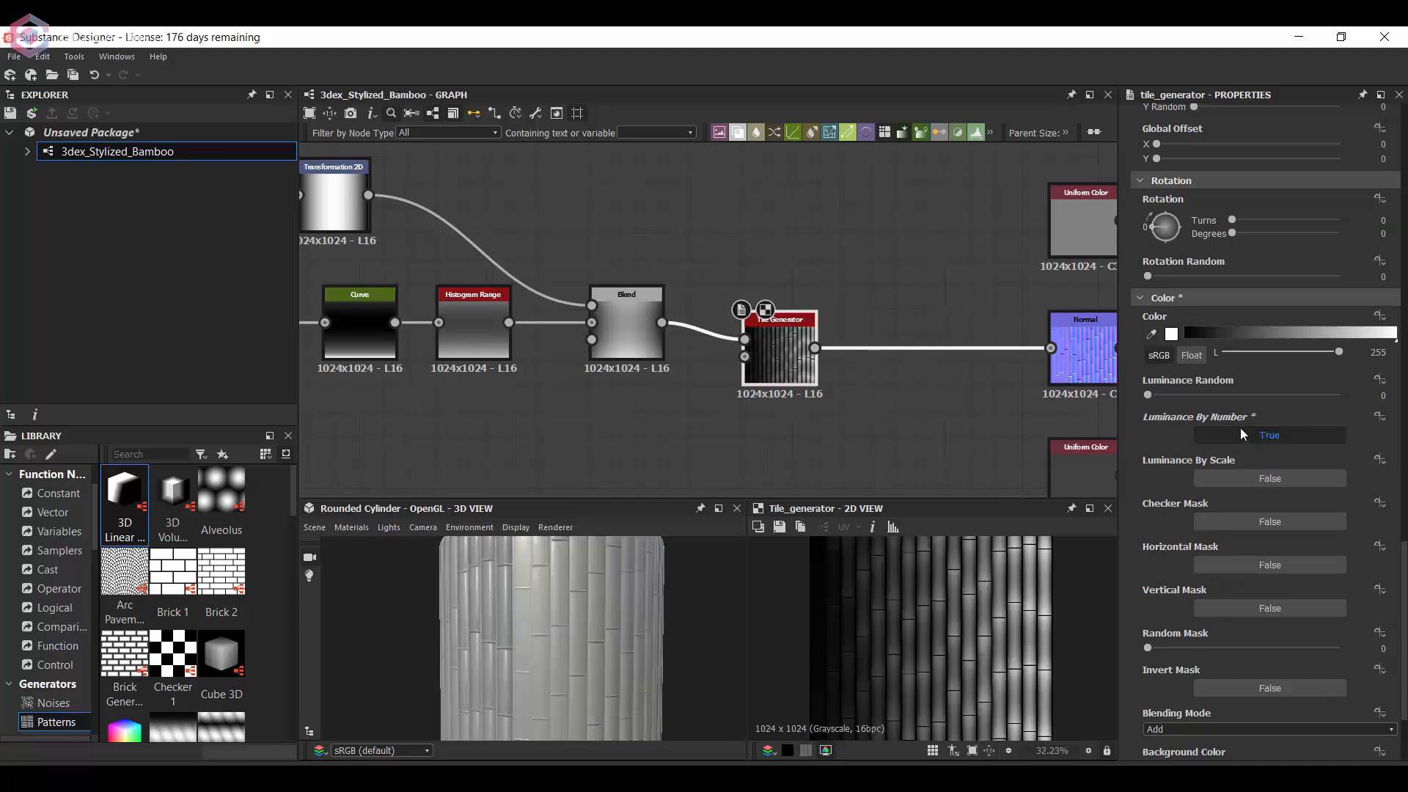
left_click(1269, 435)
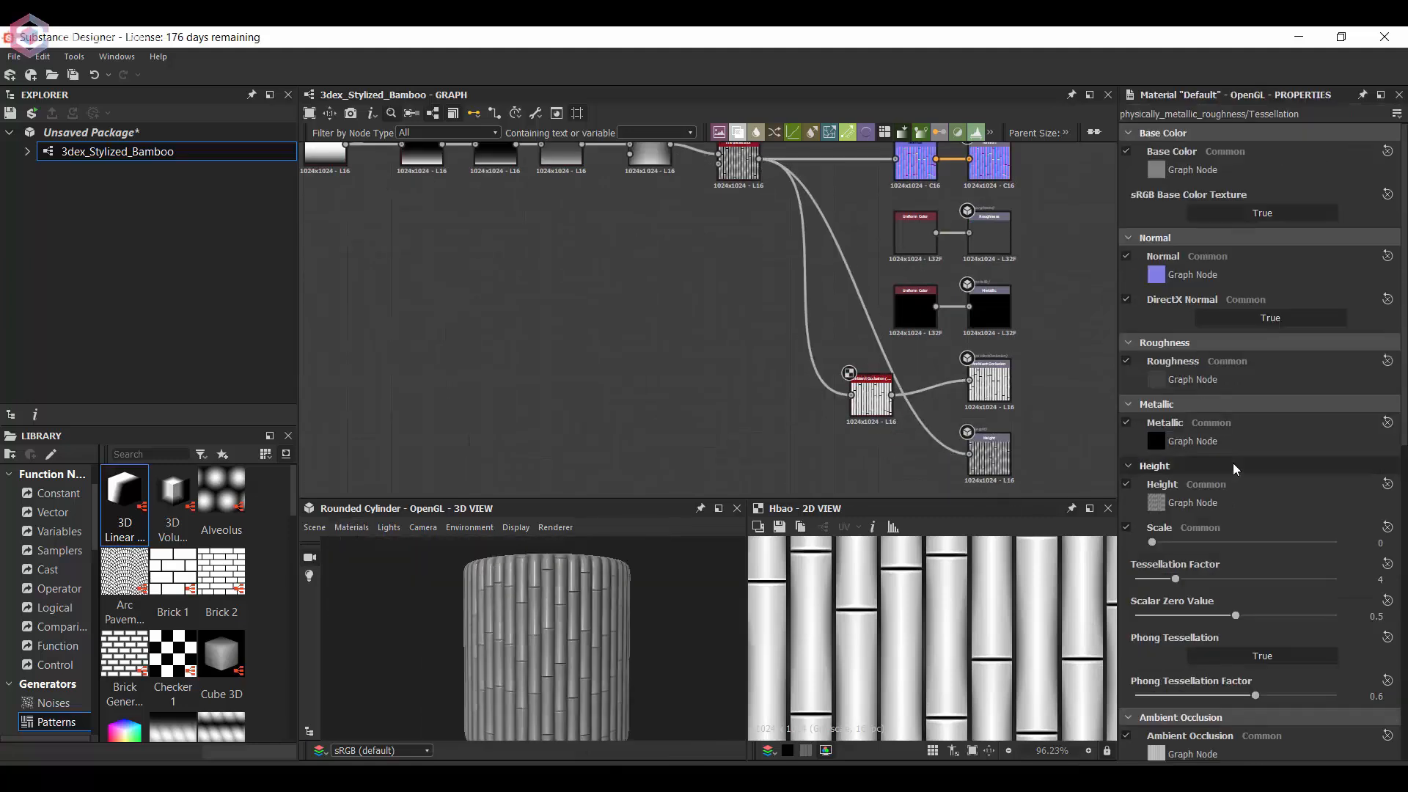
Step: Adjust the height displacement so the bamboo stalks rise on the 3D cylinder preview
left_click_drag(1167, 577, 1335, 578)
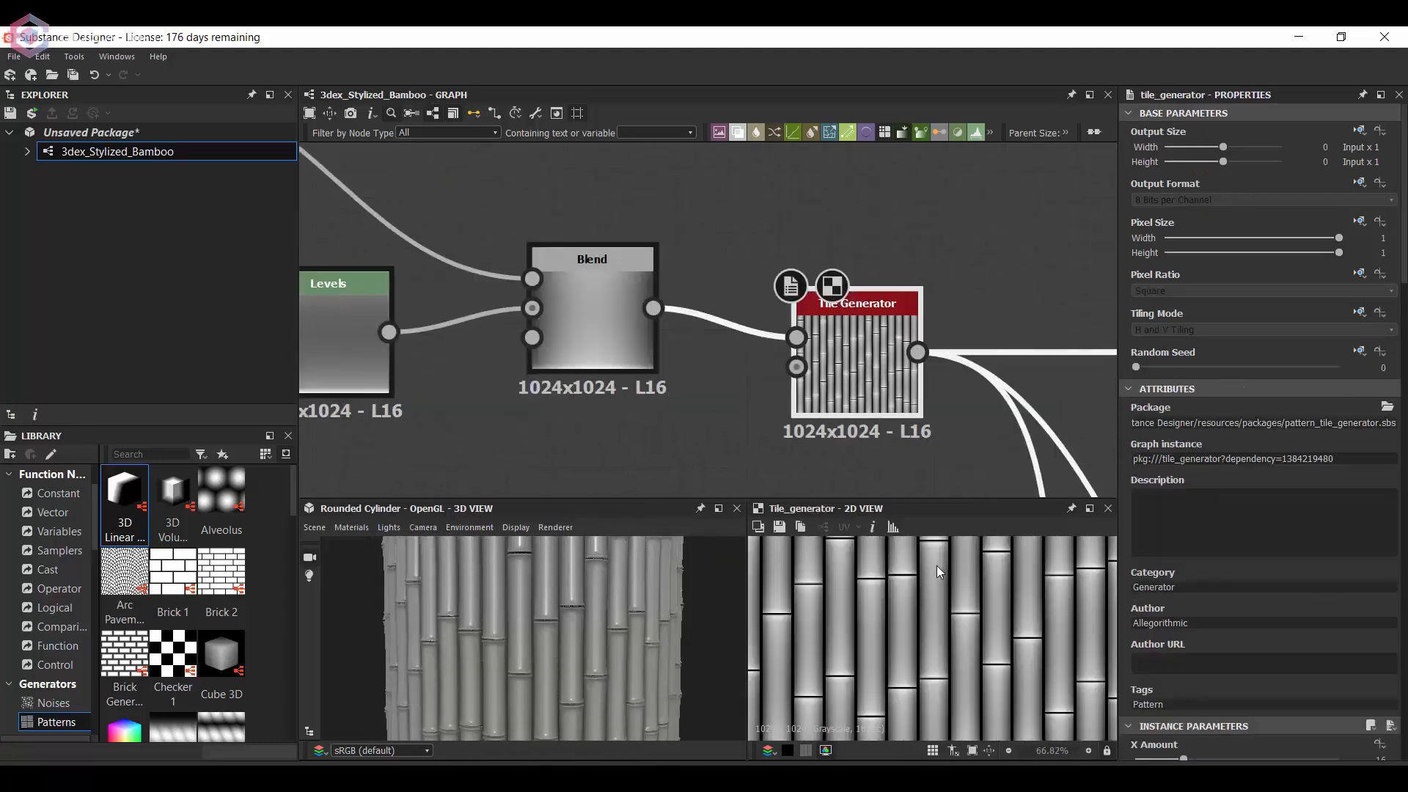
Step: Drive the Non Uniform Blur with the stick pattern as blur map, with Scale 1.02 and Interstice X 0.09
scroll("down", 3)
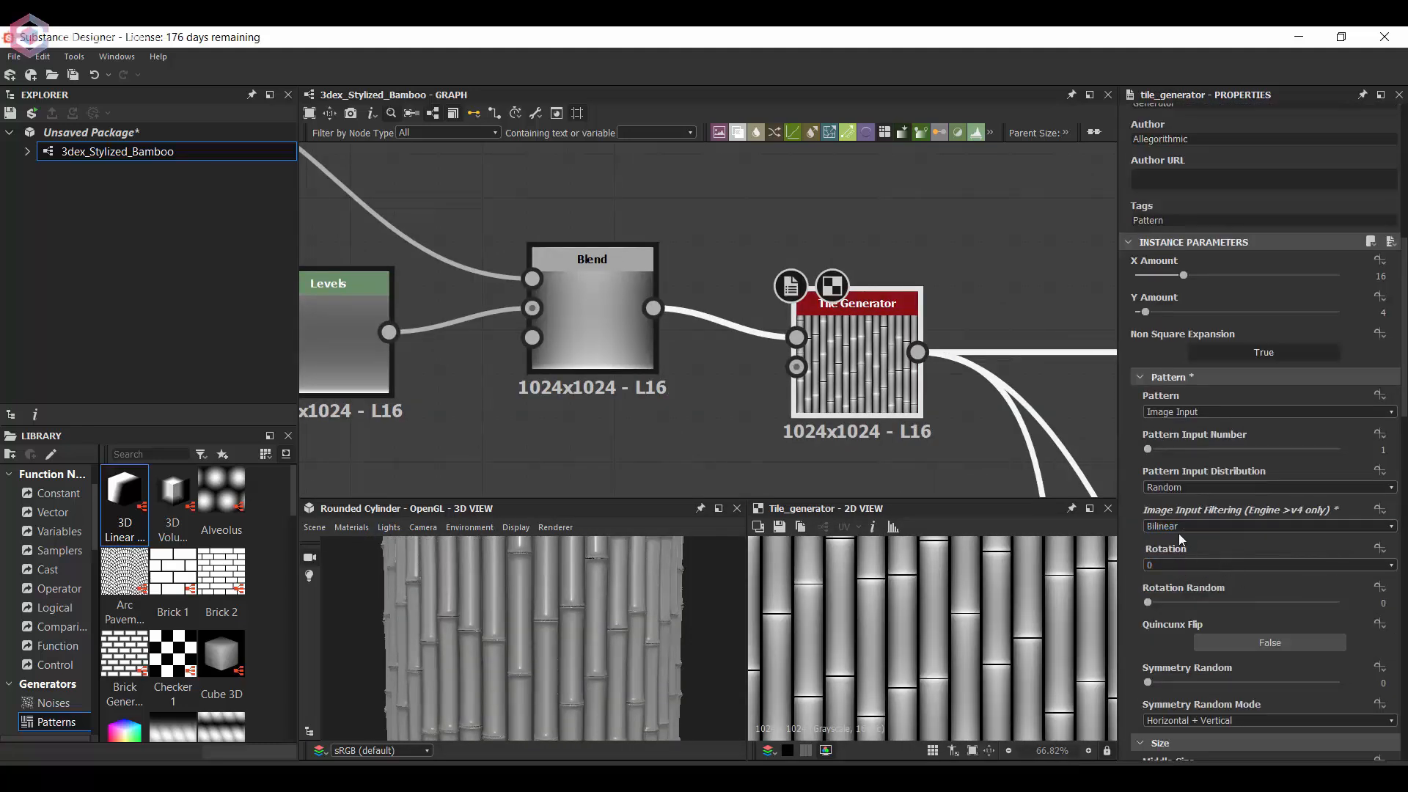
left_click(1265, 525)
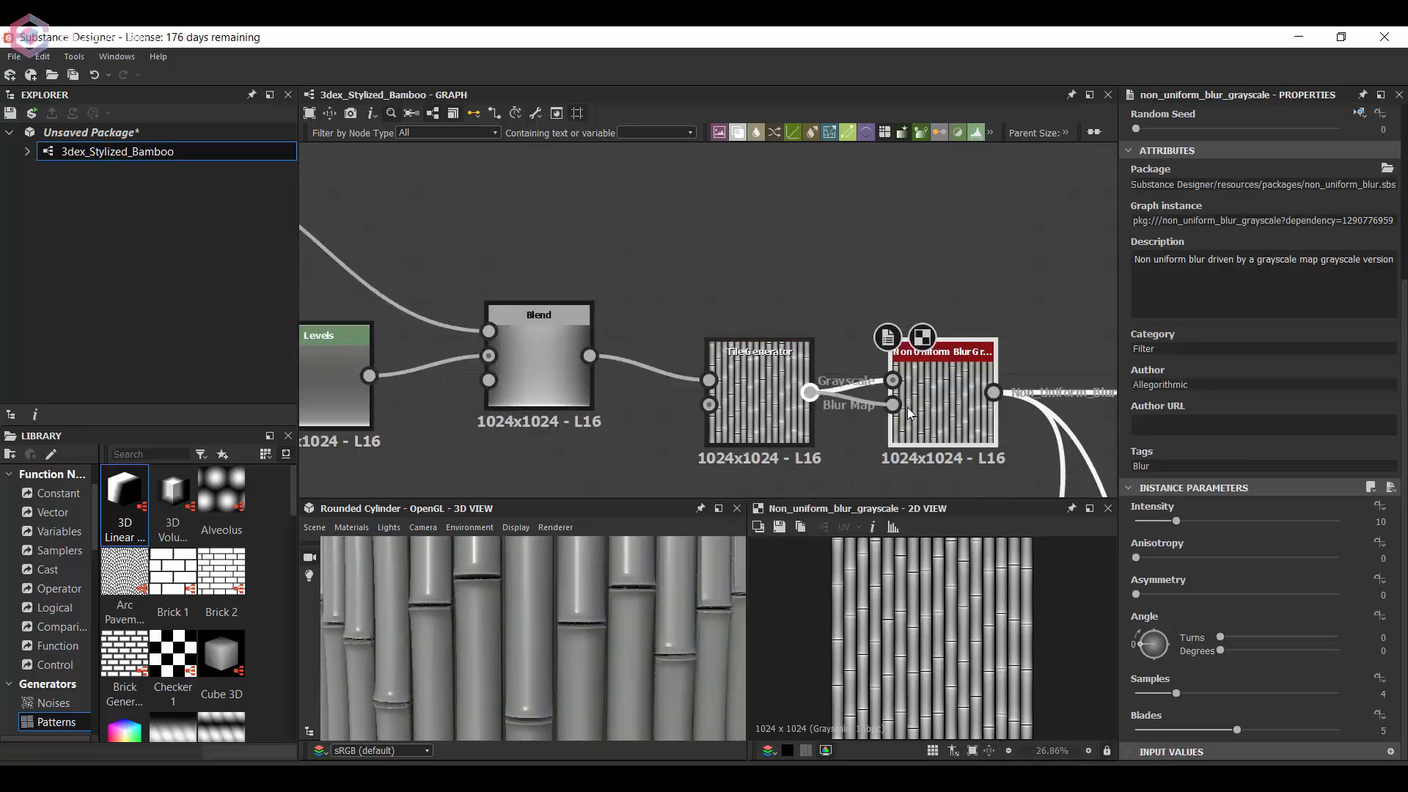
left_click_drag(1176, 521, 1135, 521)
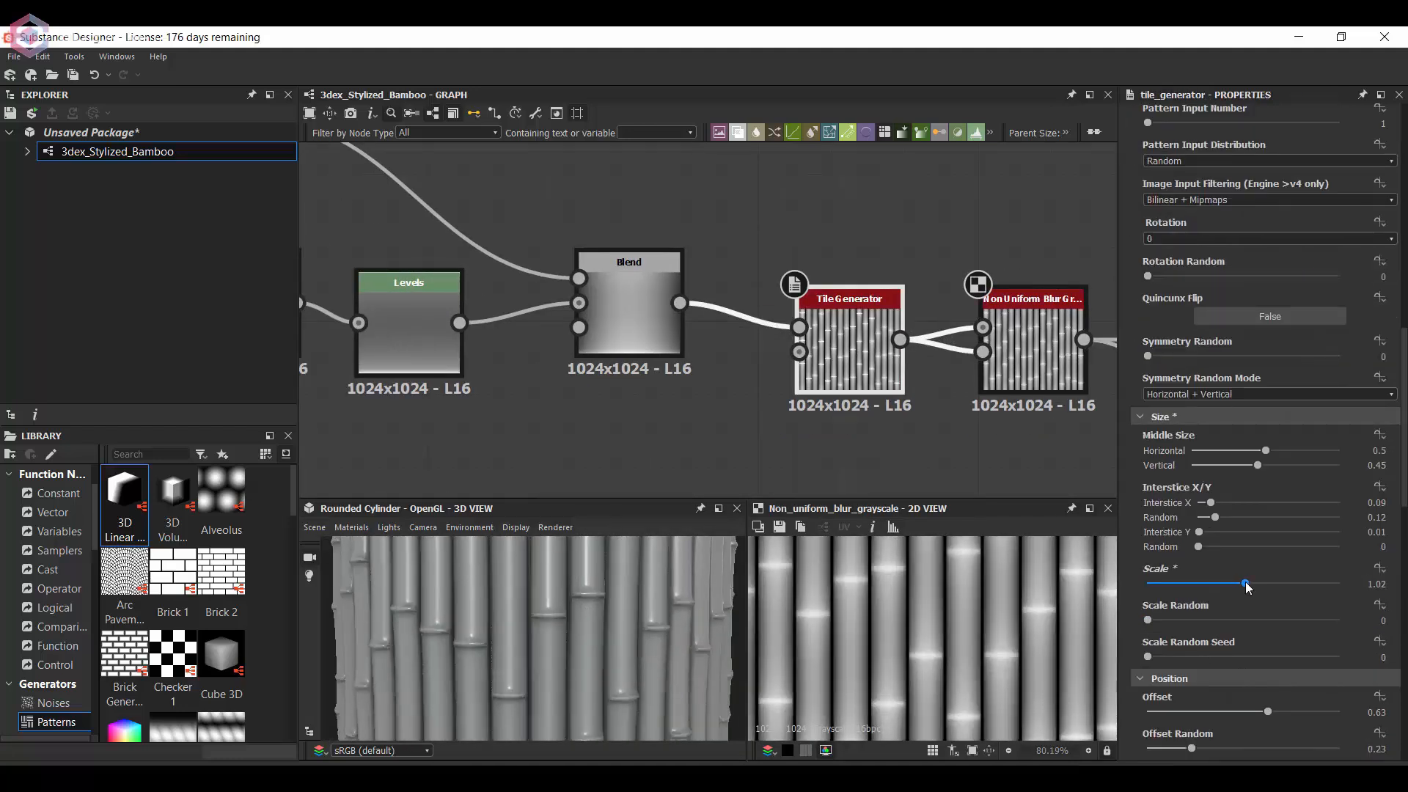
left_click_drag(1246, 584, 1244, 584)
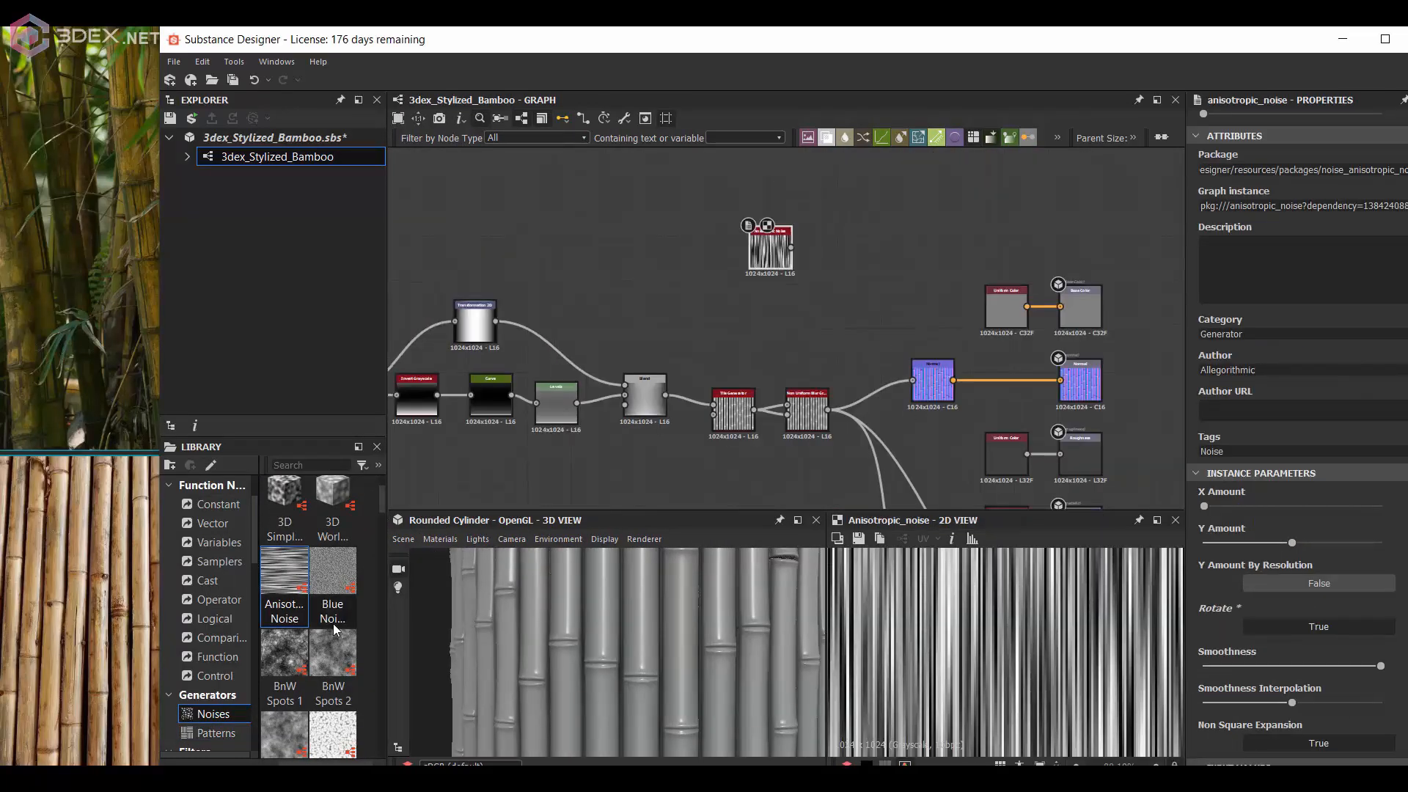
Step: Add Anisotropic Noise, Grunge Map 002 and an Edge Detect node on the blurred stick pattern
scroll("down", 3)
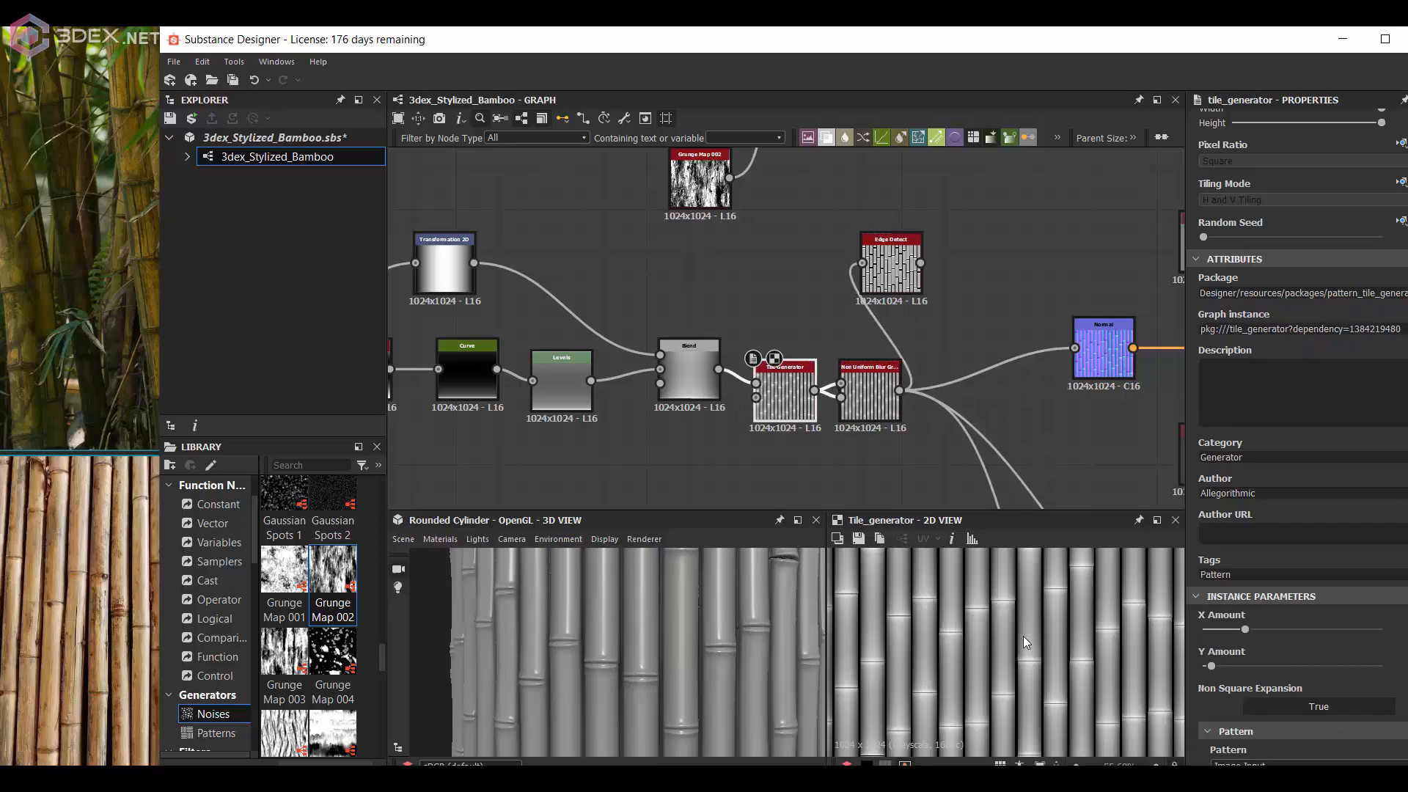
left_click(890, 262)
type("cur")
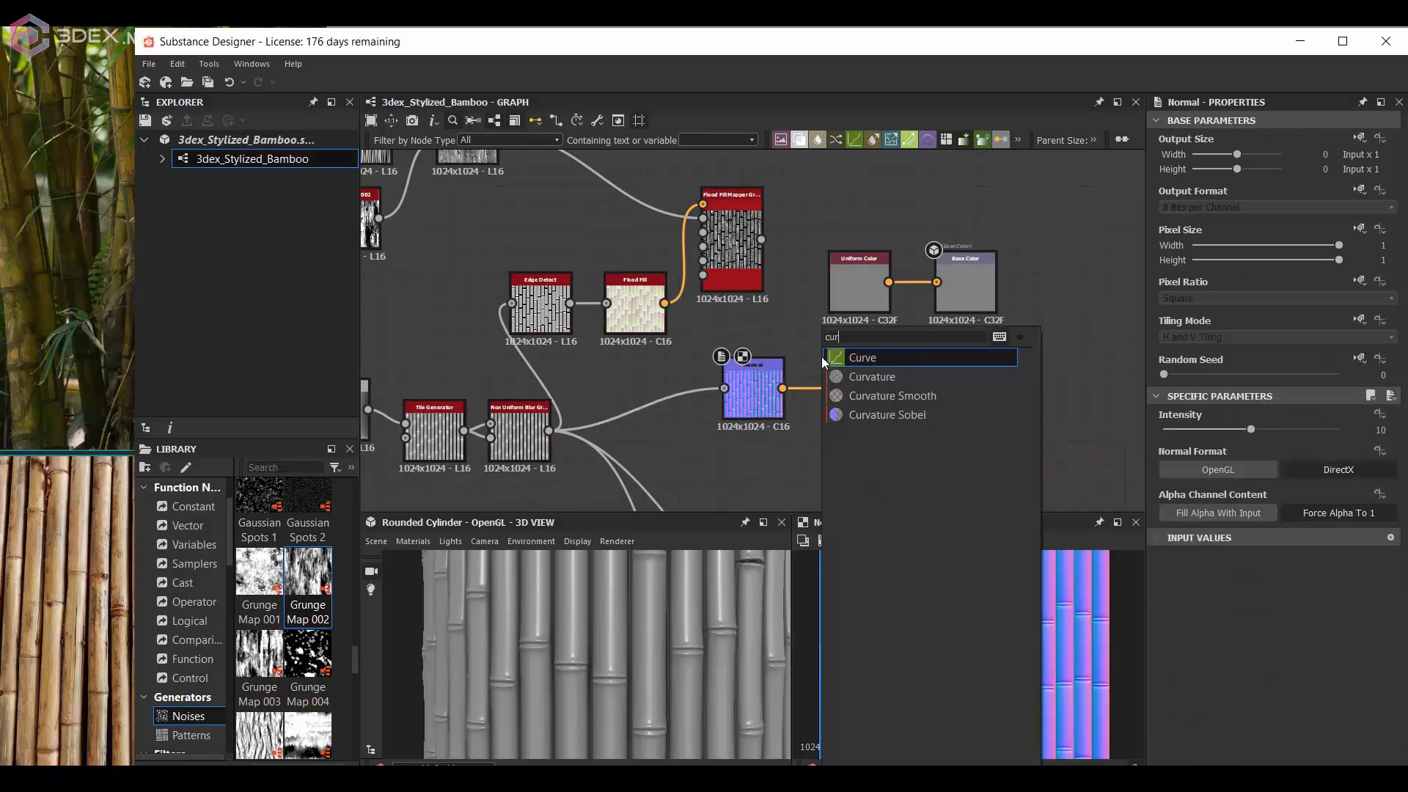
Step: Blend a Curvature Smooth of the normal over the flood-fill-mapped sticks with Add Sub at 0.12 opacity
left_click(891, 394)
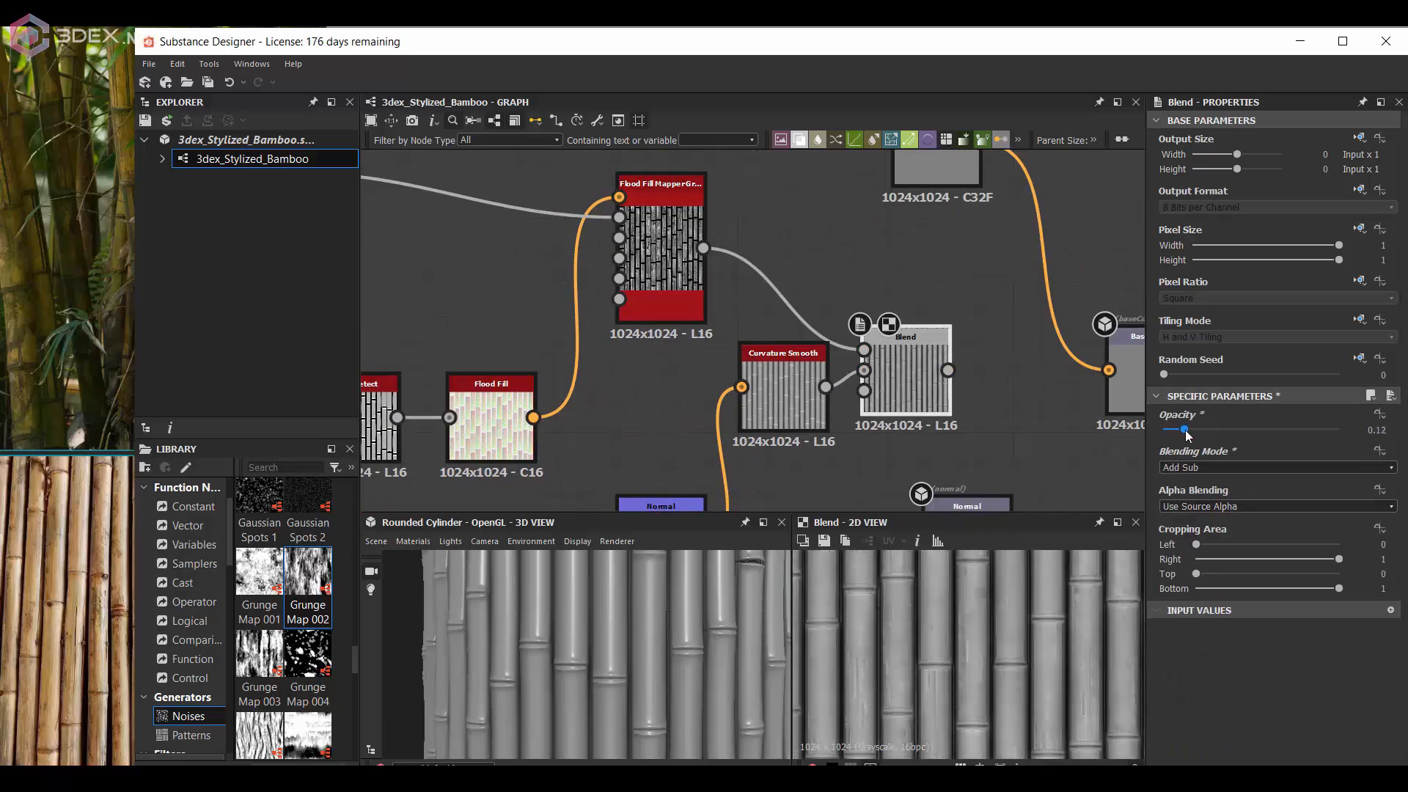
left_click_drag(1184, 430, 1176, 430)
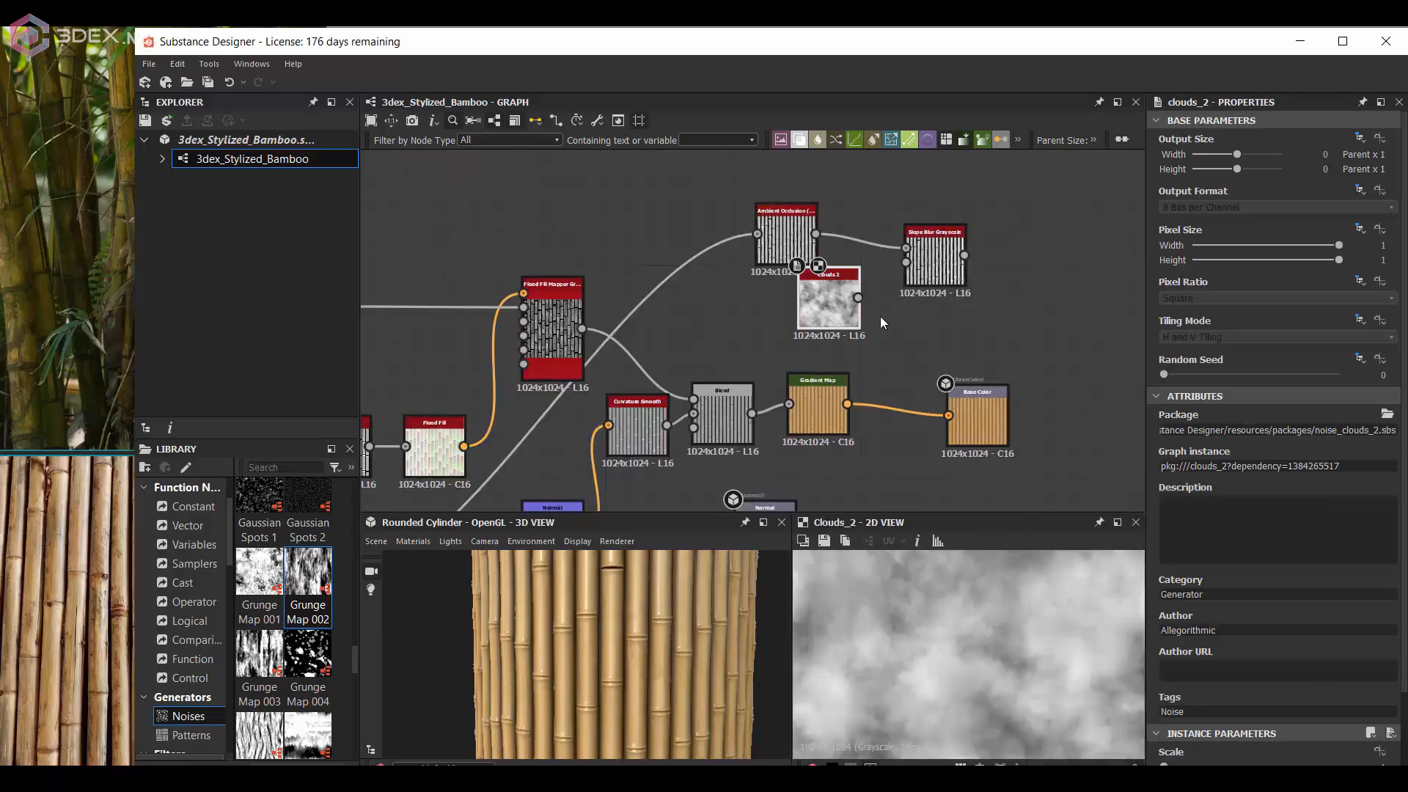
Step: Set up the gradient map, add an Invert Grayscale mask and blend it over the base colour at about 0.3 opacity
left_click(934, 256)
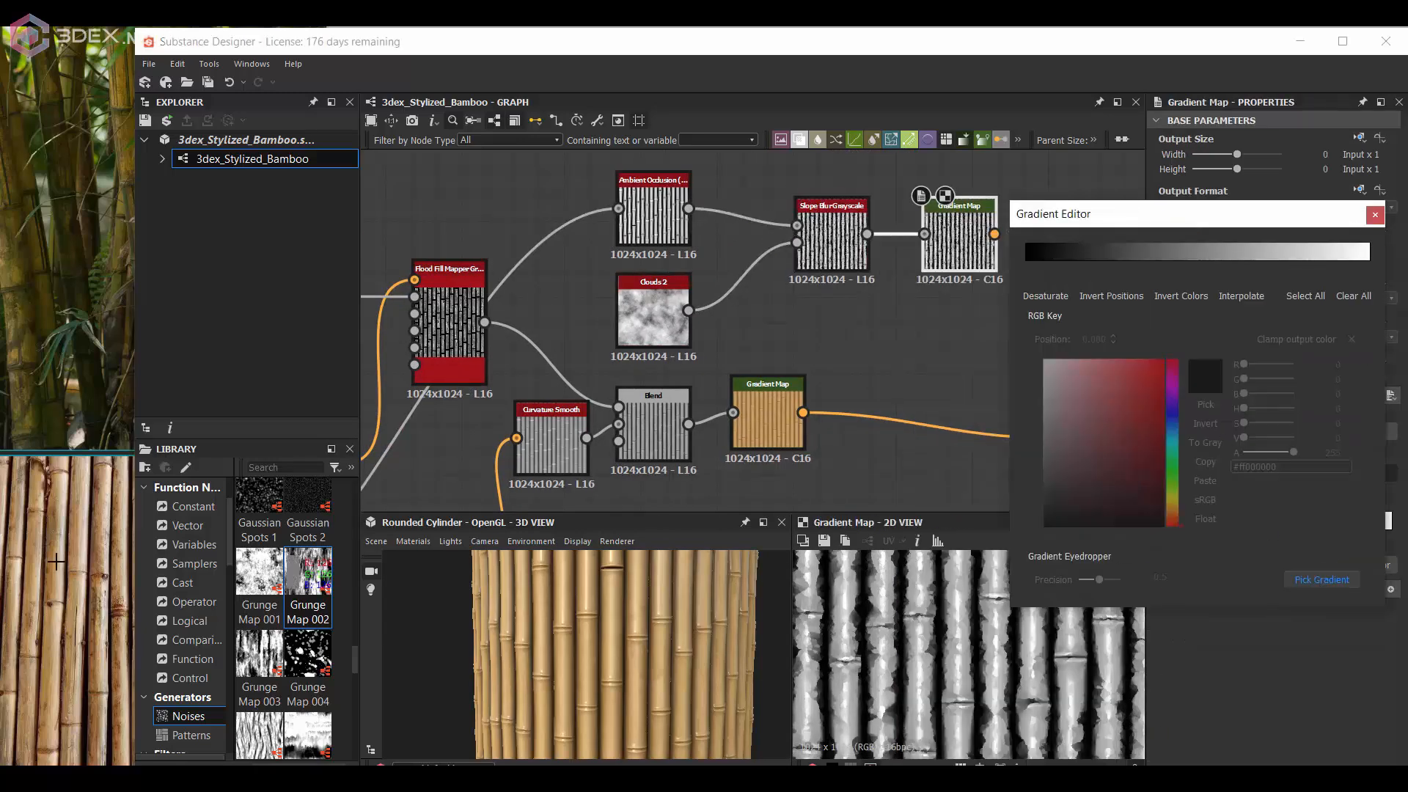
left_click(1374, 214)
type("inv")
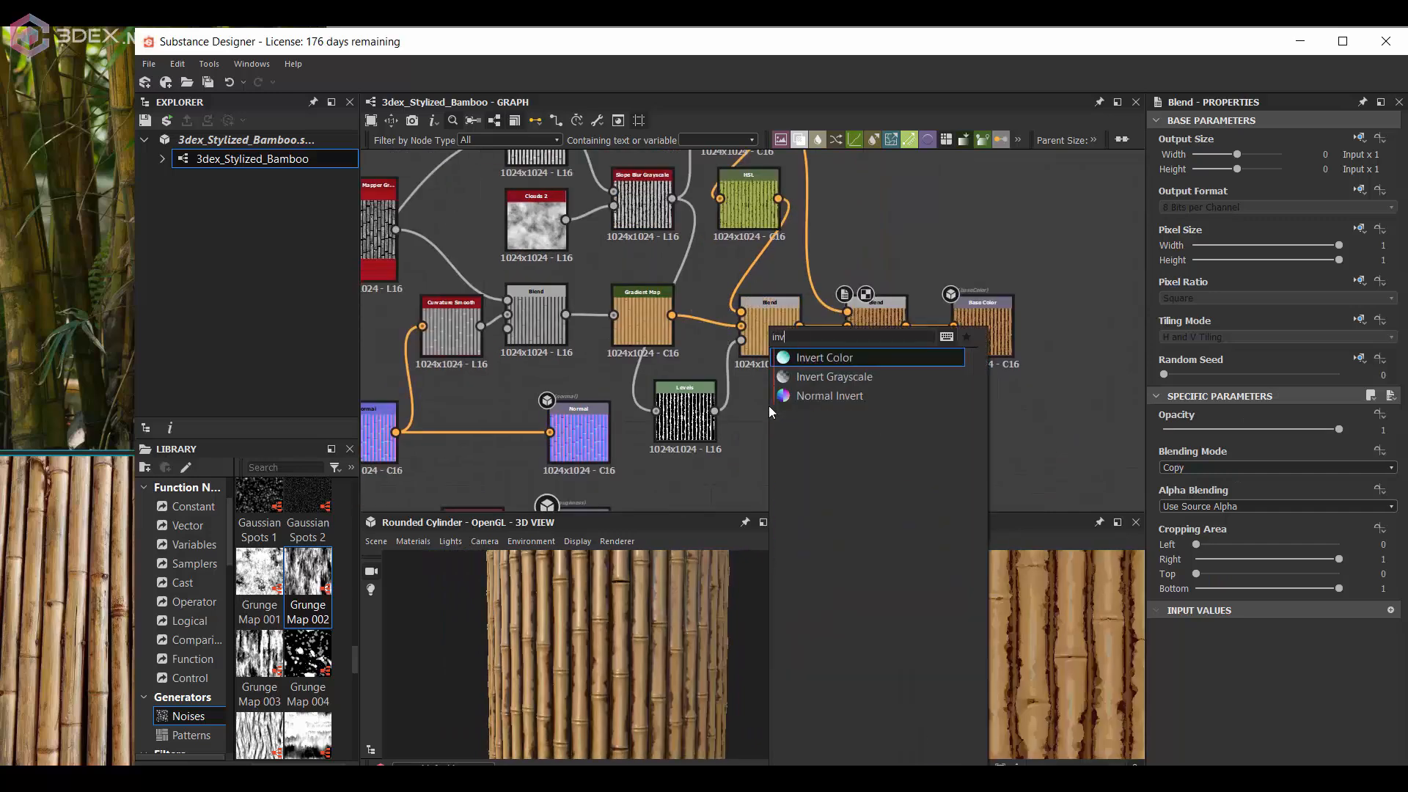
left_click(833, 377)
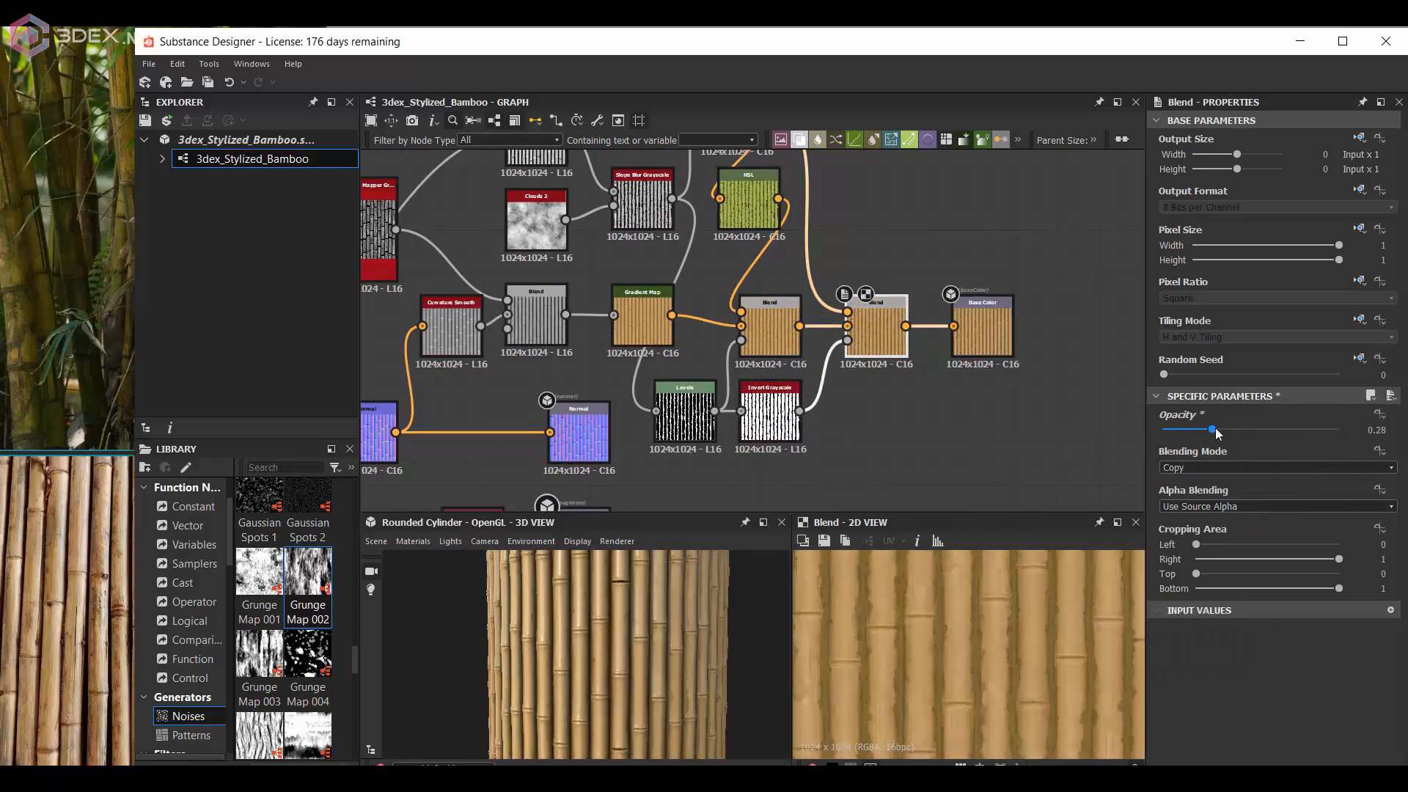
left_click_drag(1210, 430, 1219, 430)
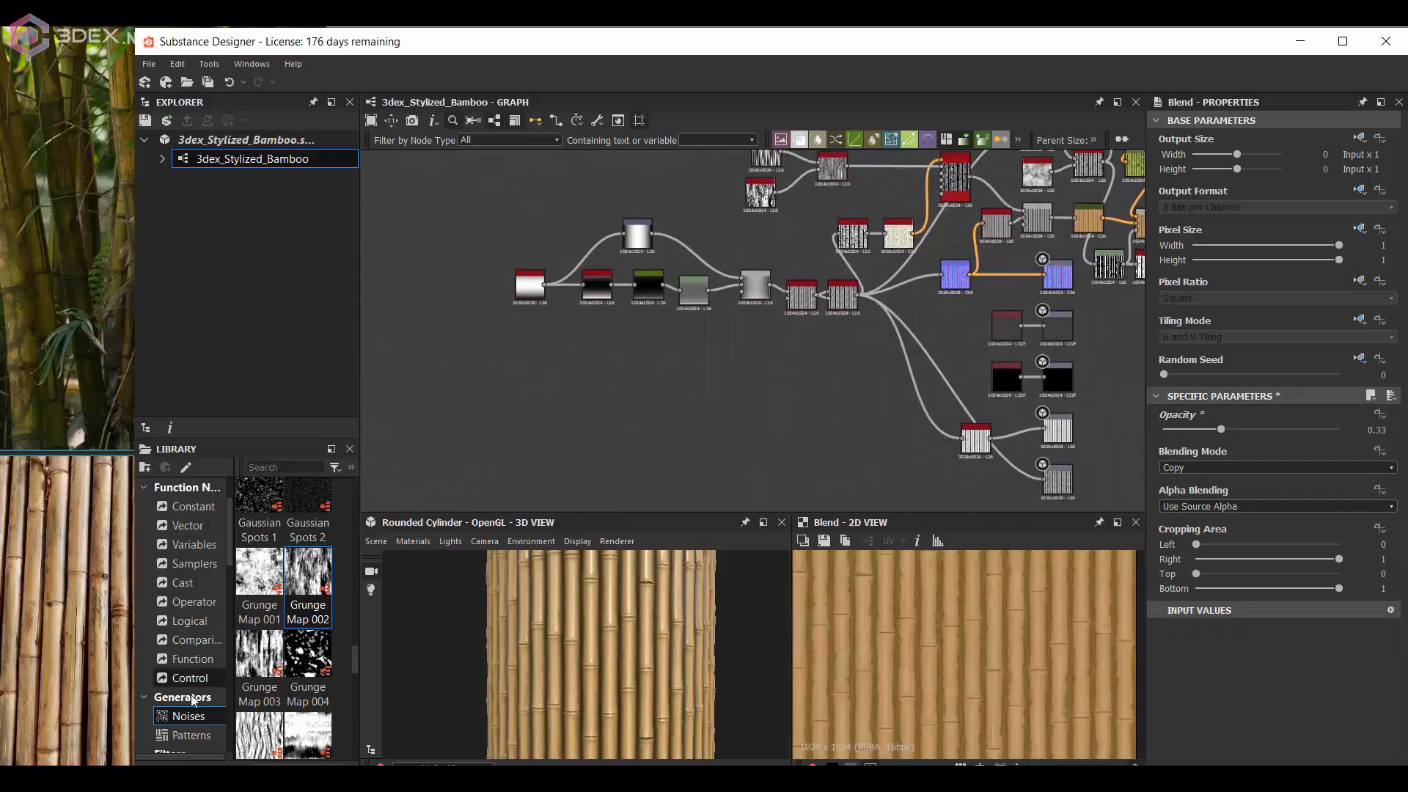
Step: Tile Fibers 1 at scale 1.38 into horizontal rope bands, levelled and blurred at intensity 16
left_click(190, 735)
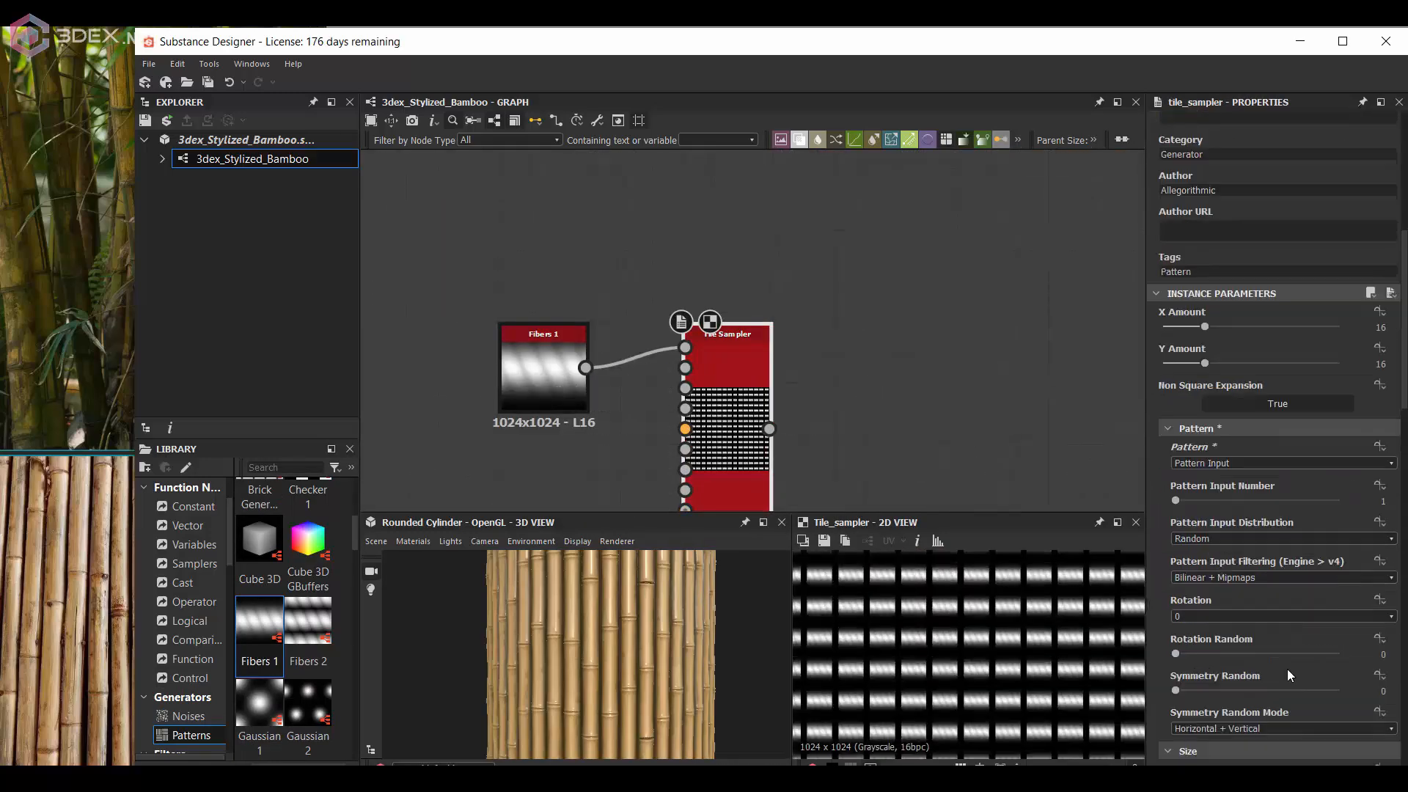
left_click_drag(1176, 670, 1197, 671)
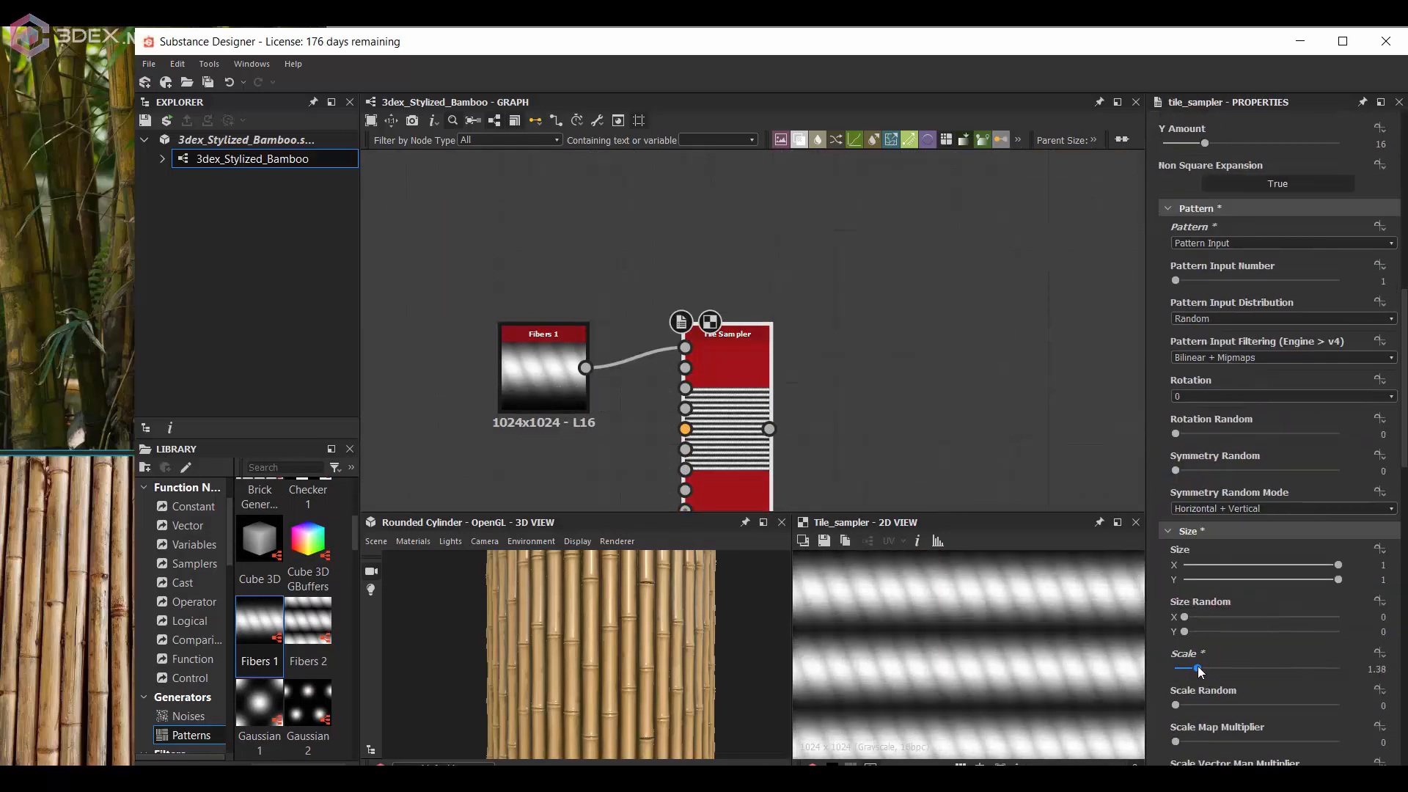
type("til")
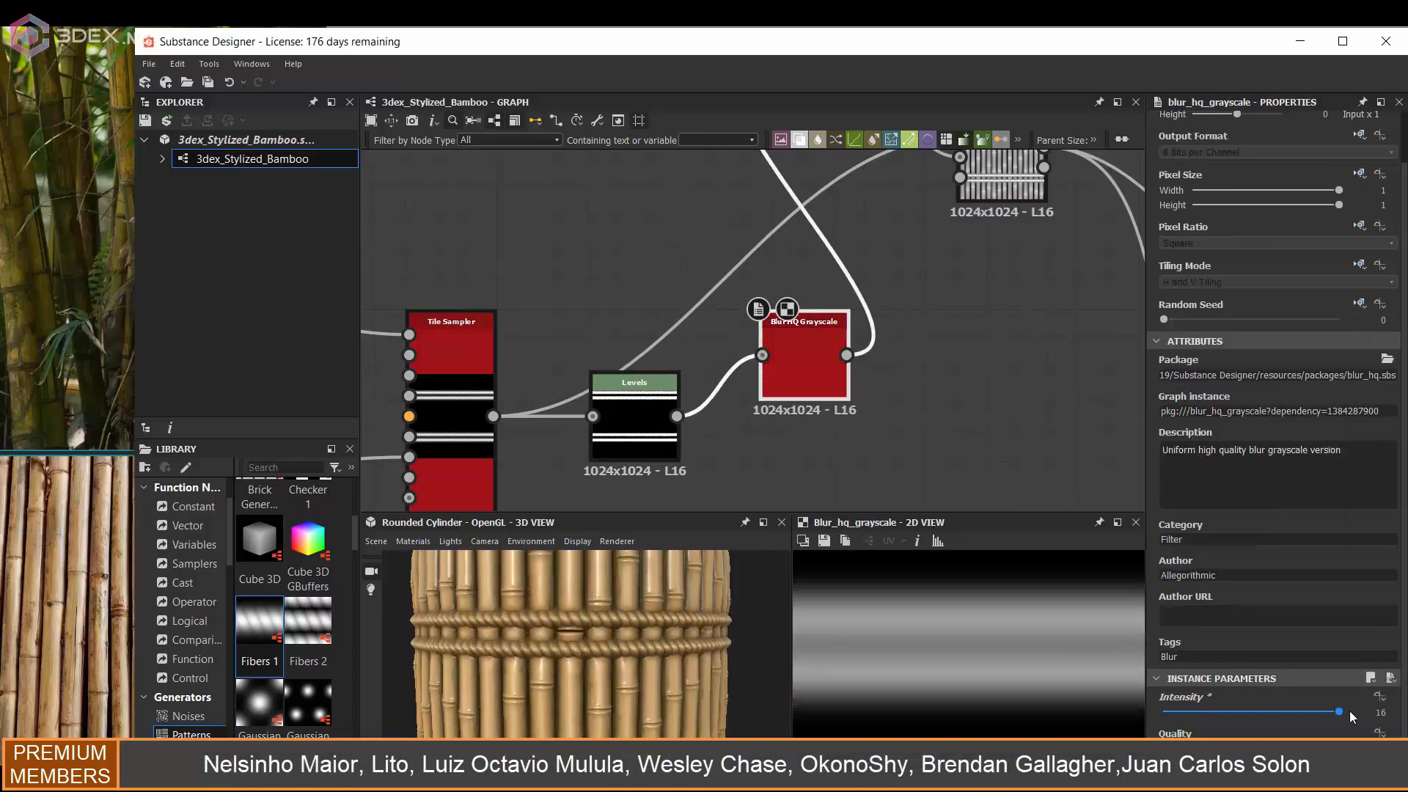
left_click_drag(1342, 710, 1333, 710)
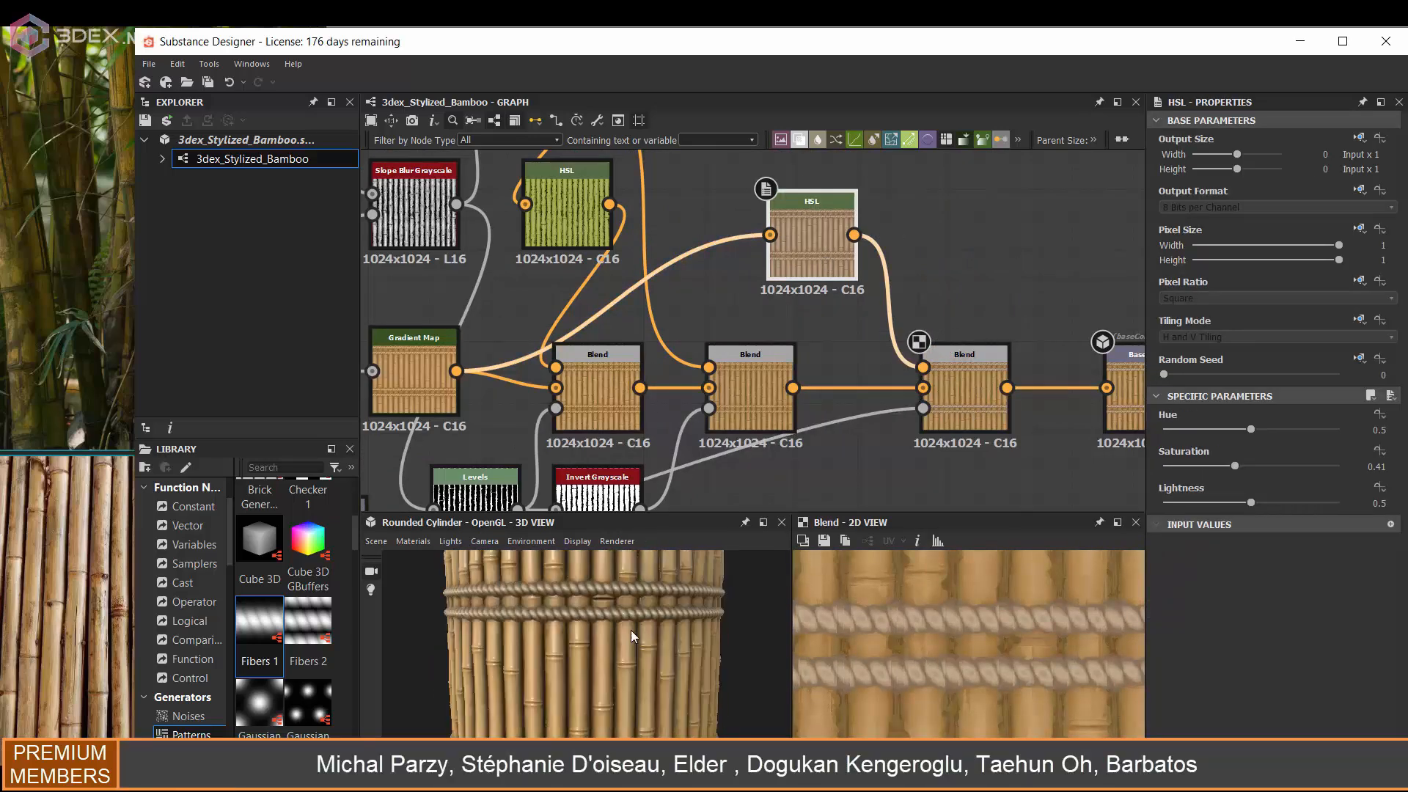
Step: Lower the rope colour's HSL saturation to about 0.41 for a muted tan
left_click_drag(1253, 503, 1256, 503)
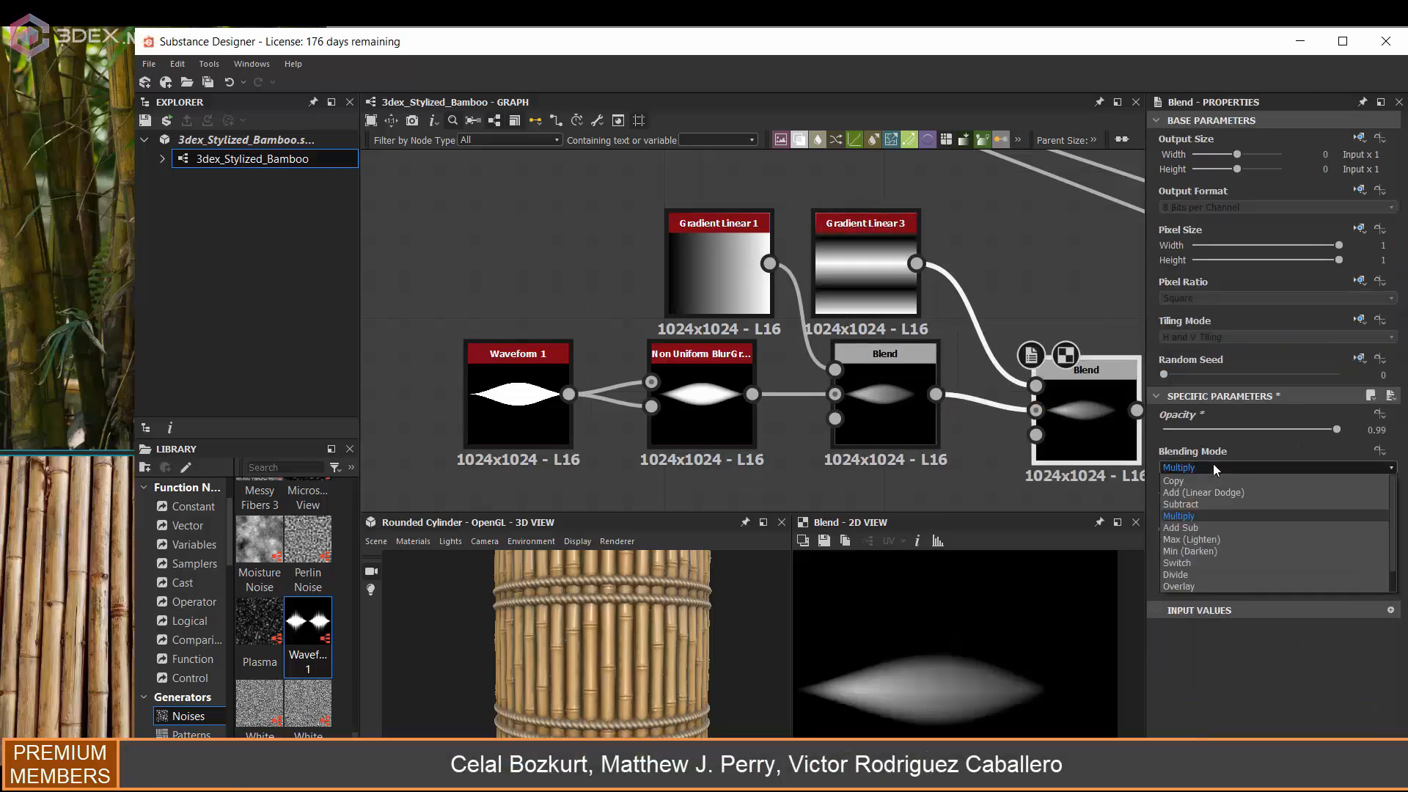
Step: Multiply the waveform with gradients into a leaf shape and scatter it with a low Mask Map Threshold
left_click(1191, 550)
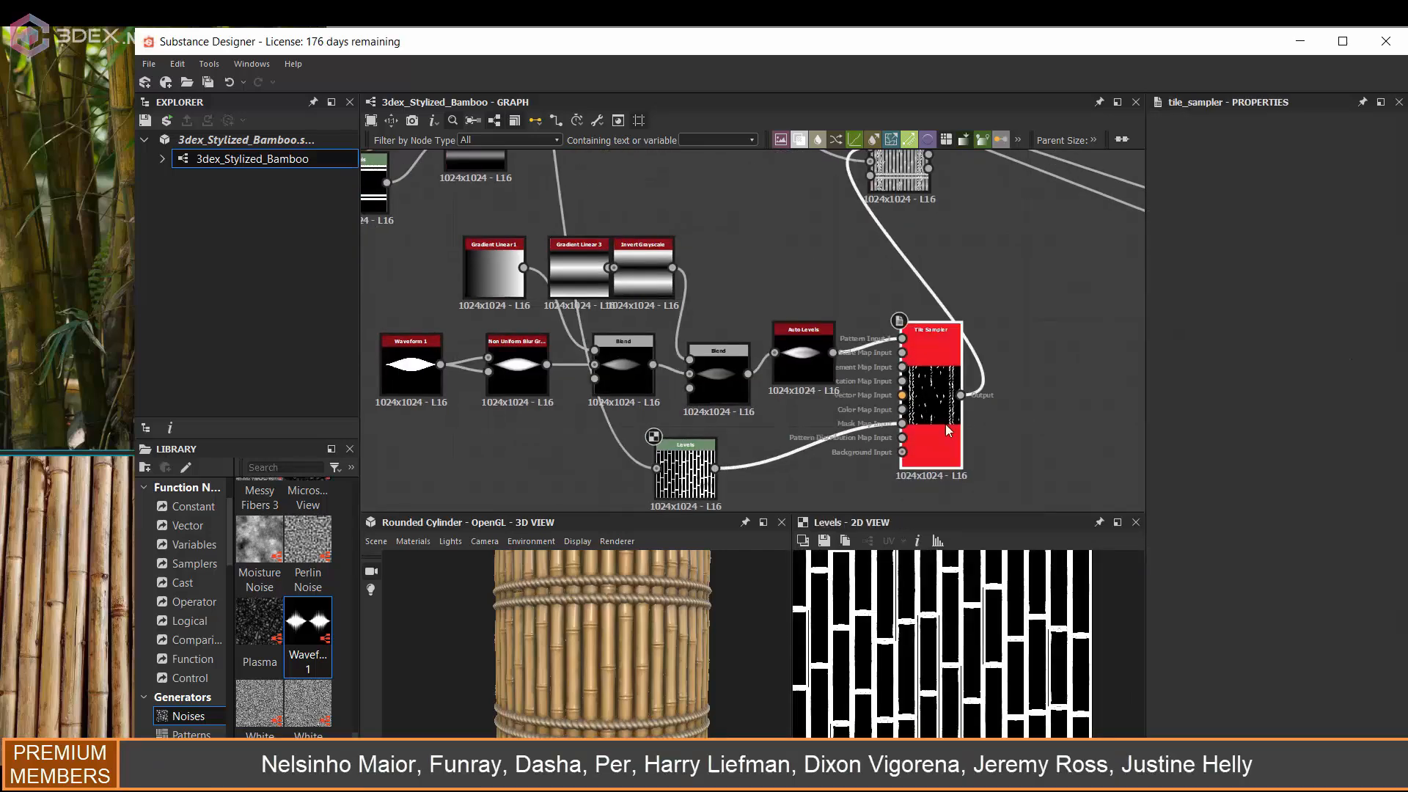
left_click(685, 468)
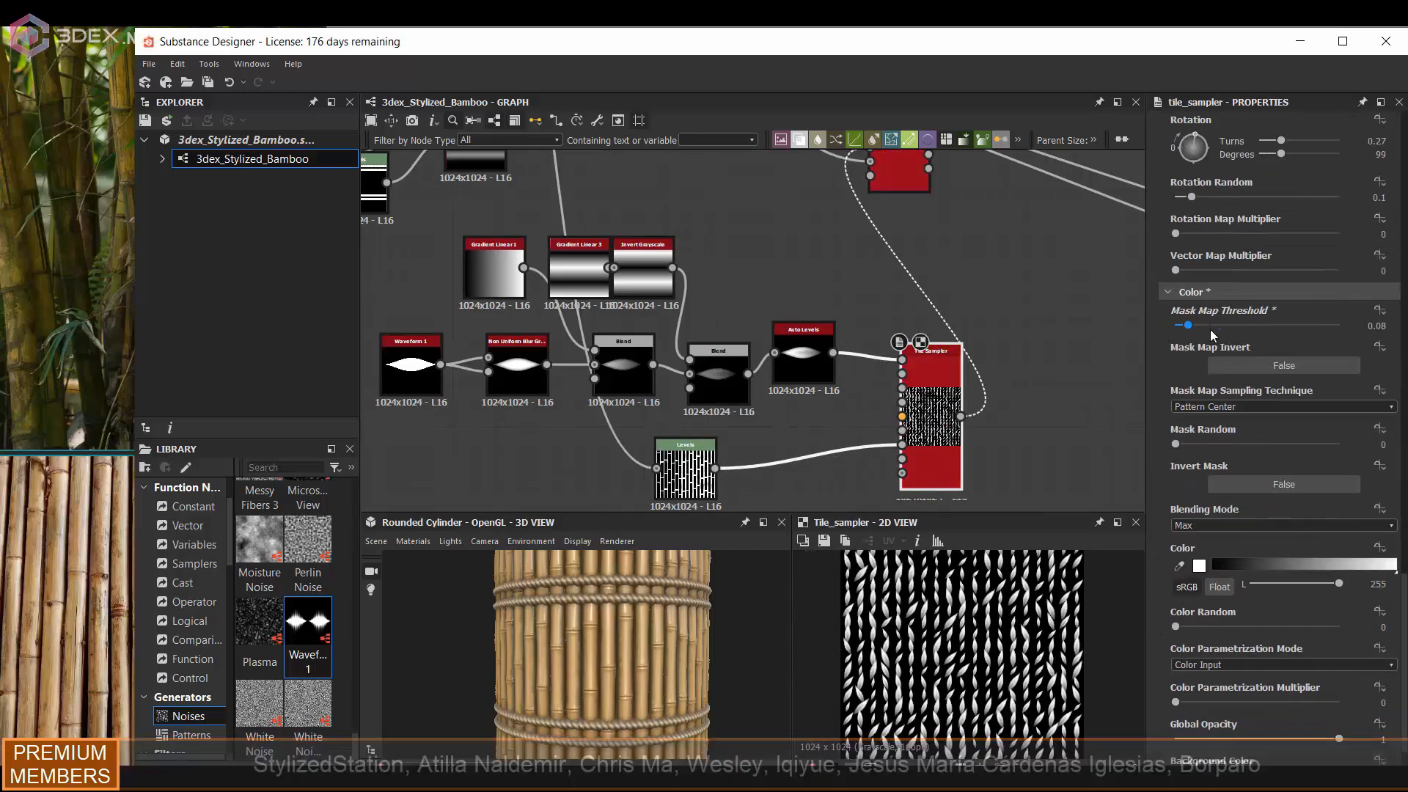
left_click(685, 446)
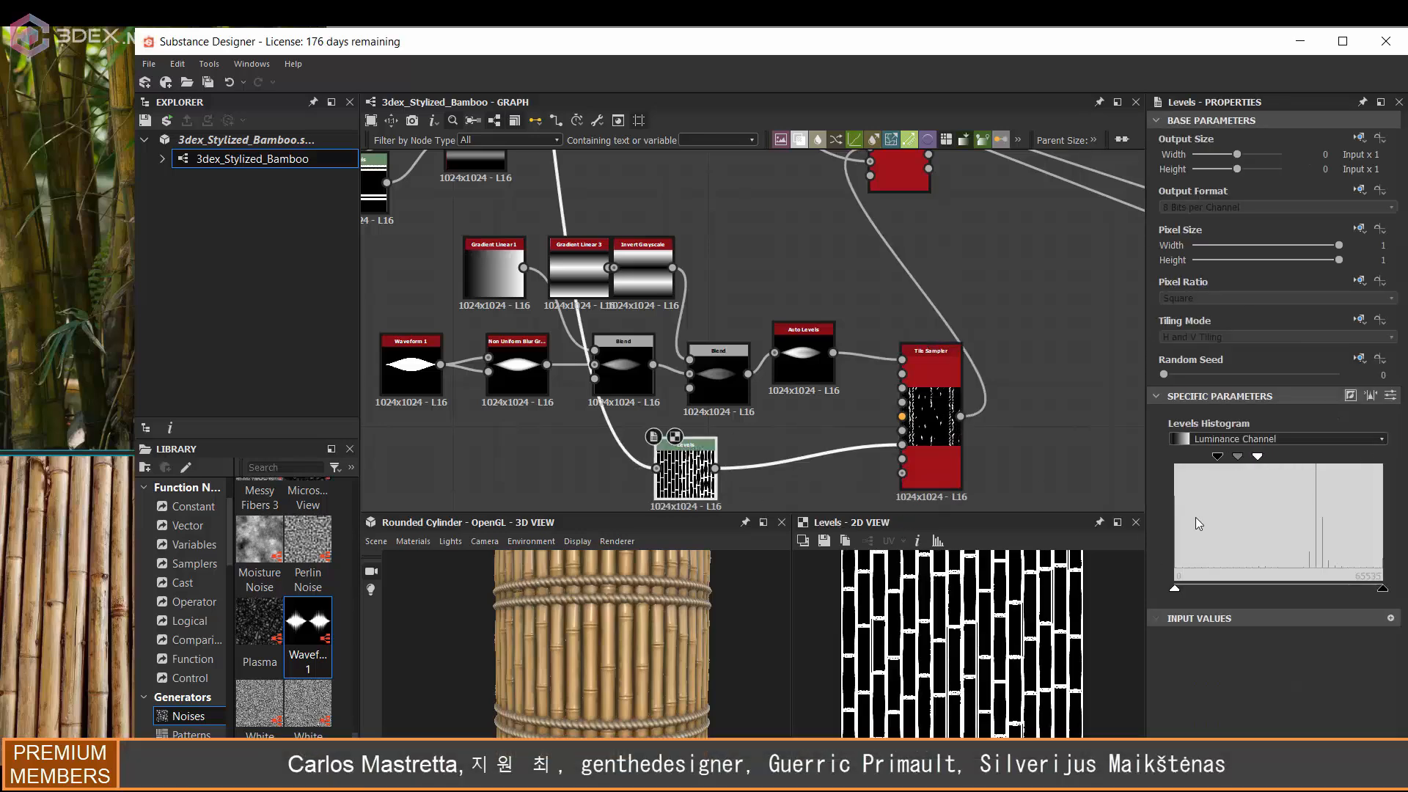
left_click(931, 364)
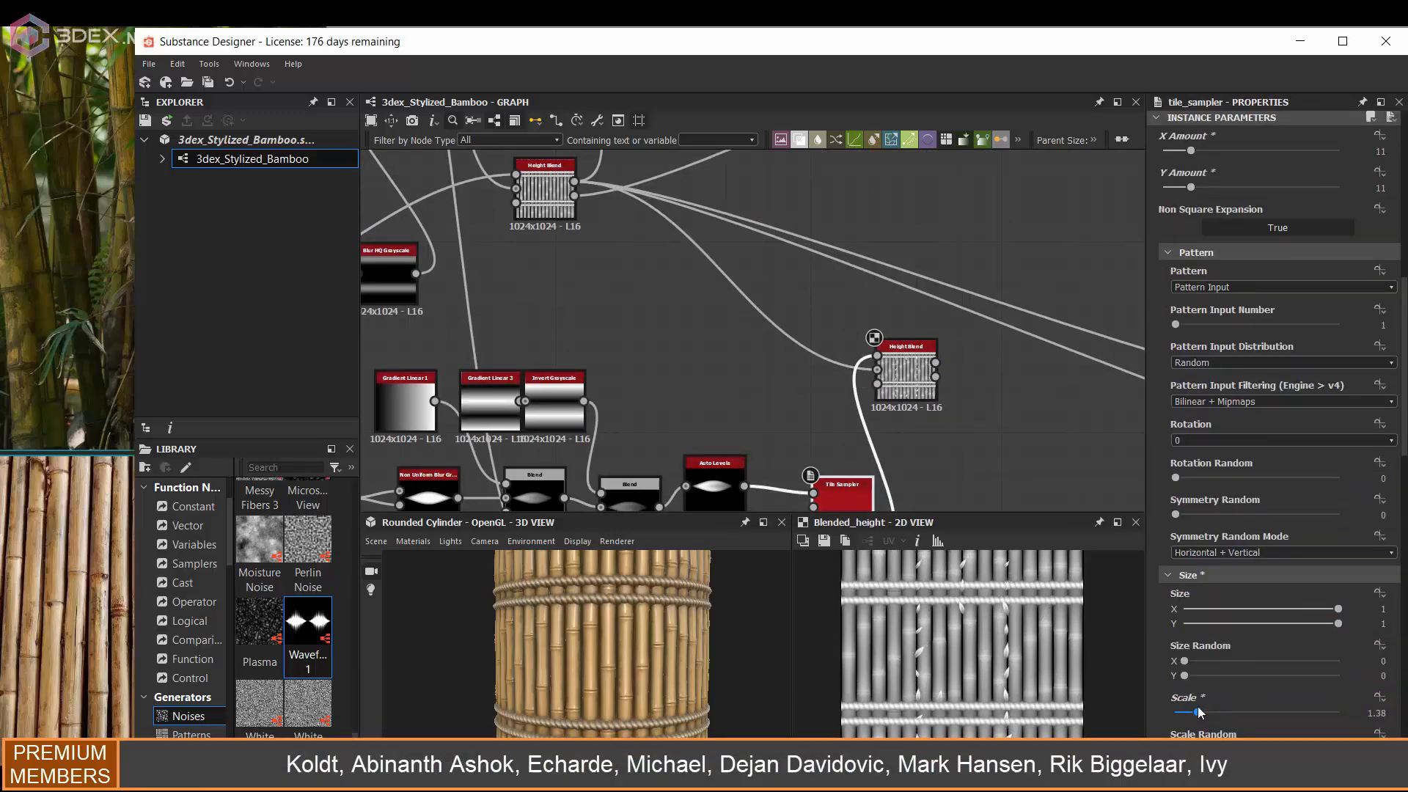
scroll("down", 3)
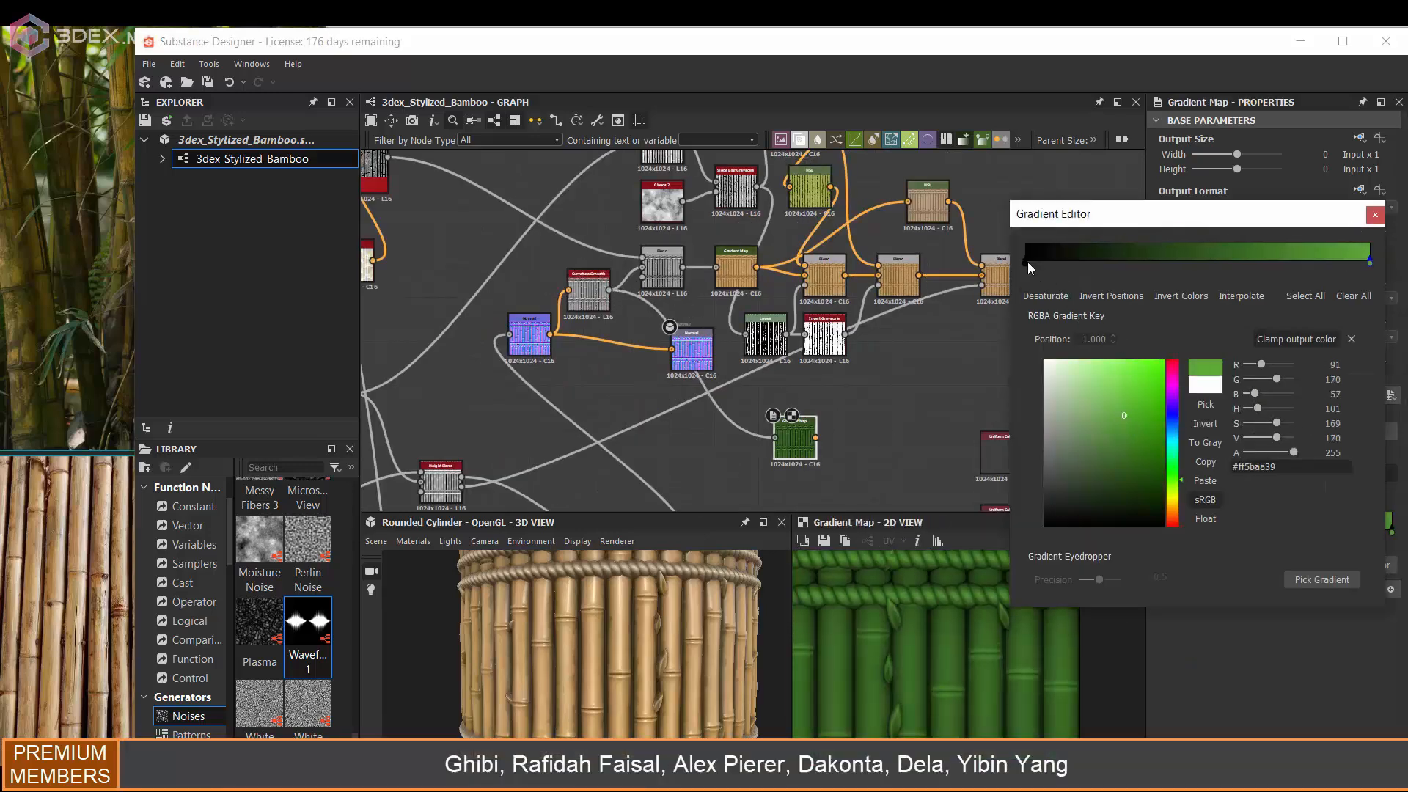
Step: Tint the leaves with a green gradient and give the Tile Sampler moderate random rotation
left_click(1024, 258)
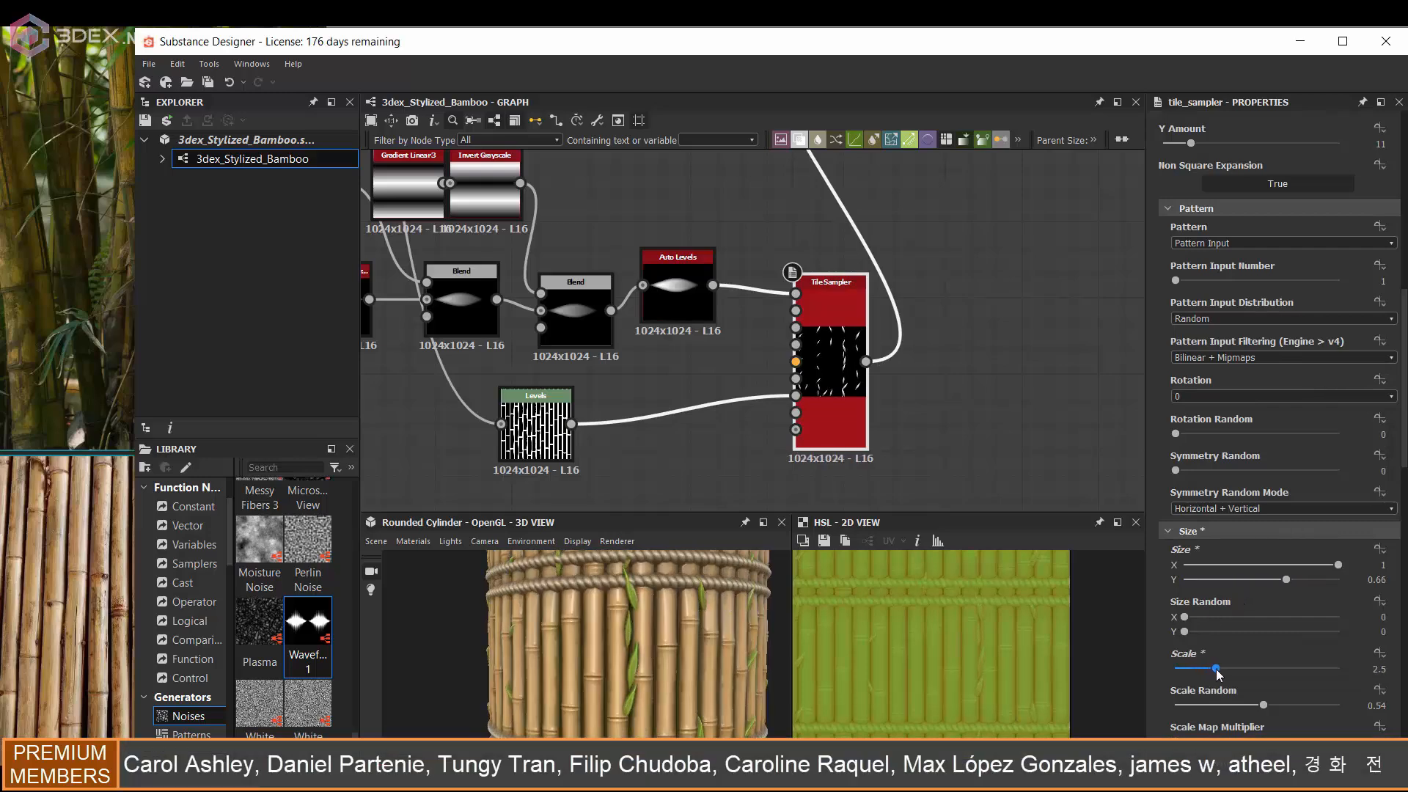
scroll("down", 3)
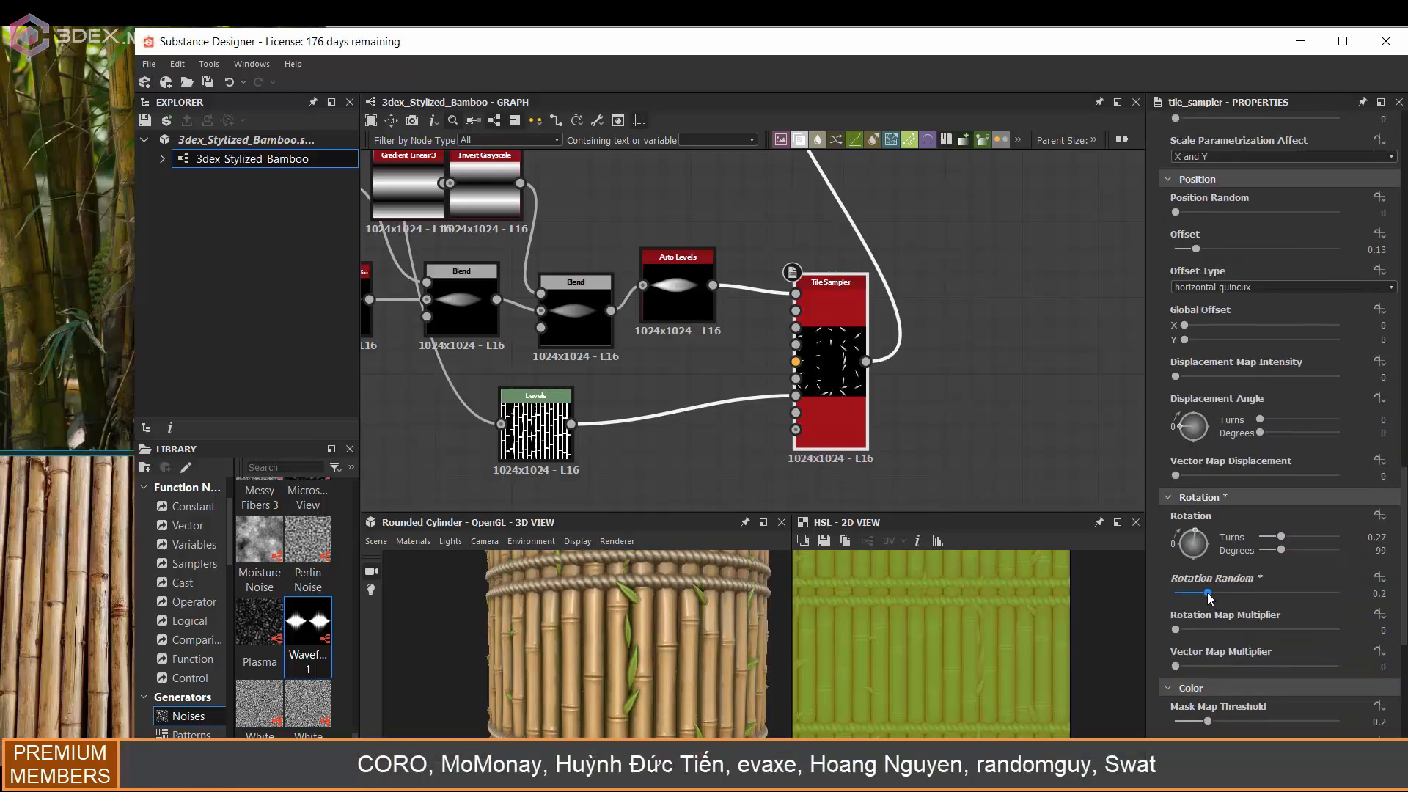
left_click_drag(1207, 593, 1194, 593)
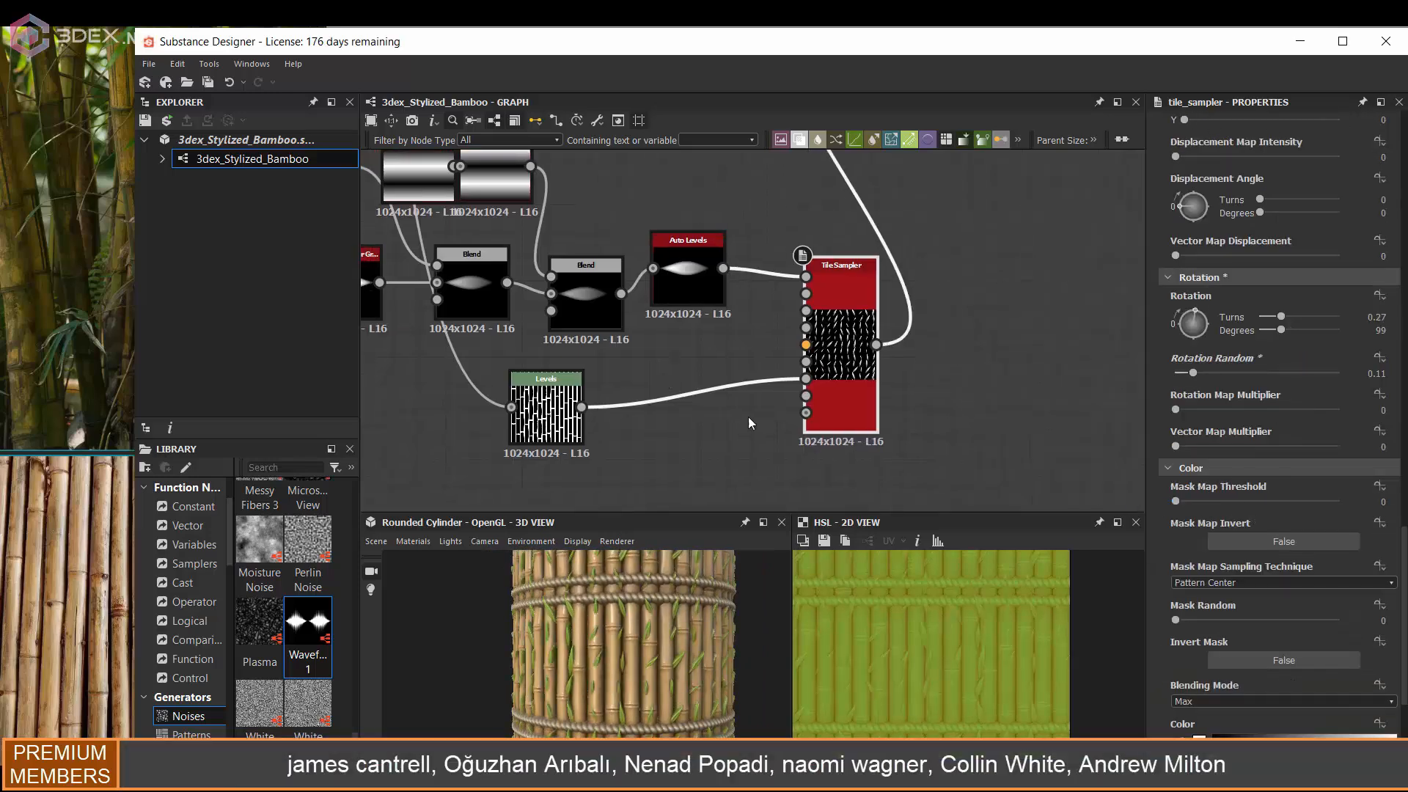
left_click_drag(1175, 501, 1213, 502)
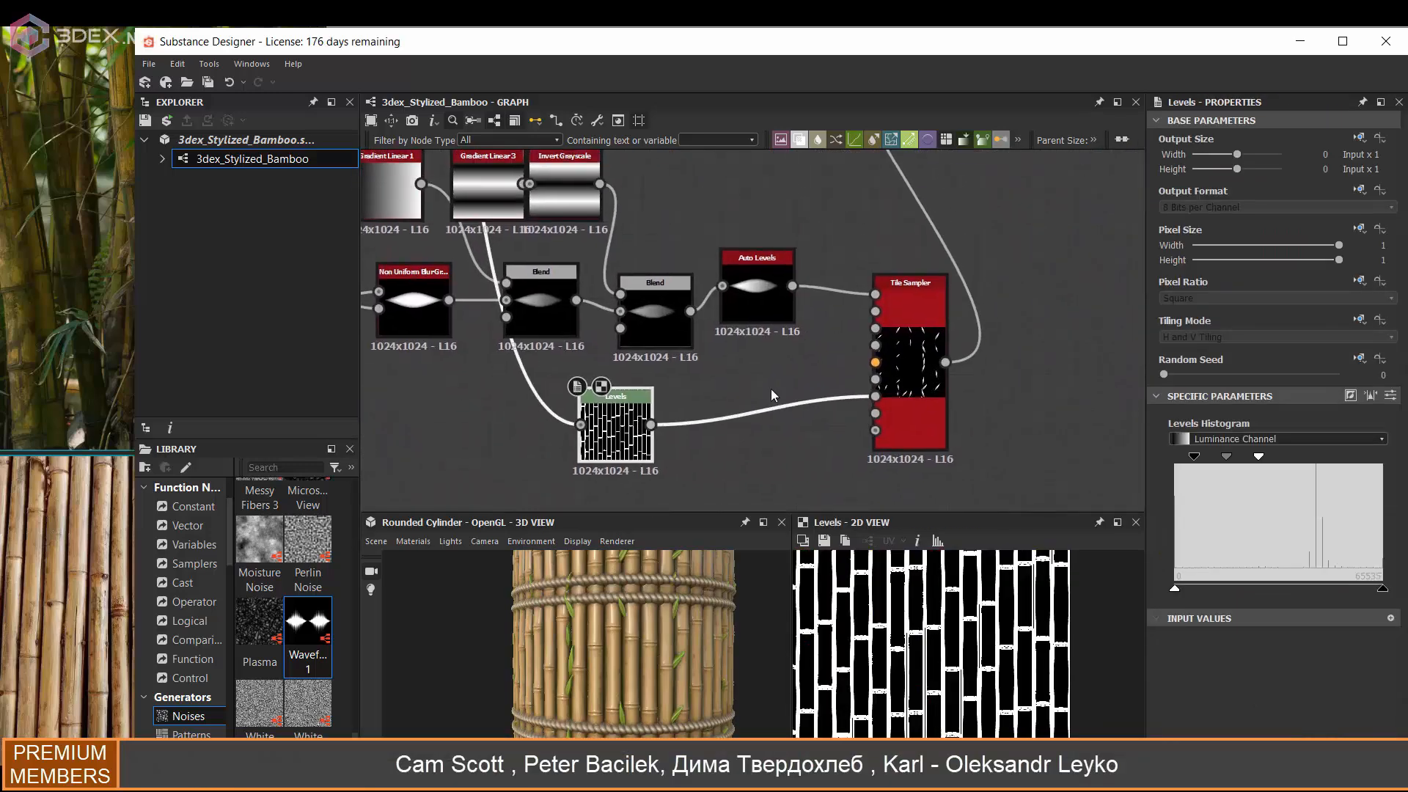
Step: Thin the leaves with Mask Random and shift the pattern with Global Offset X
left_click(909, 297)
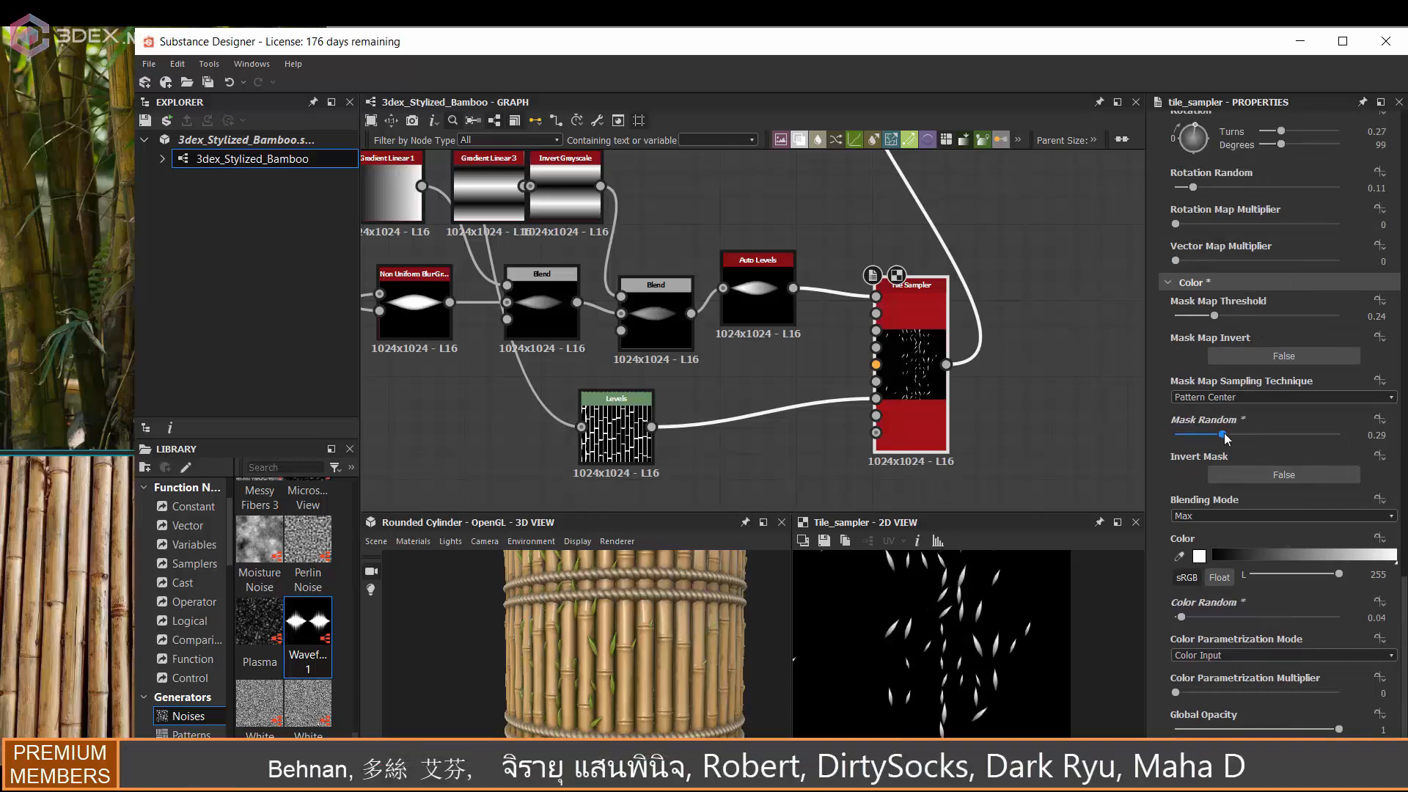
left_click_drag(1221, 434, 1303, 434)
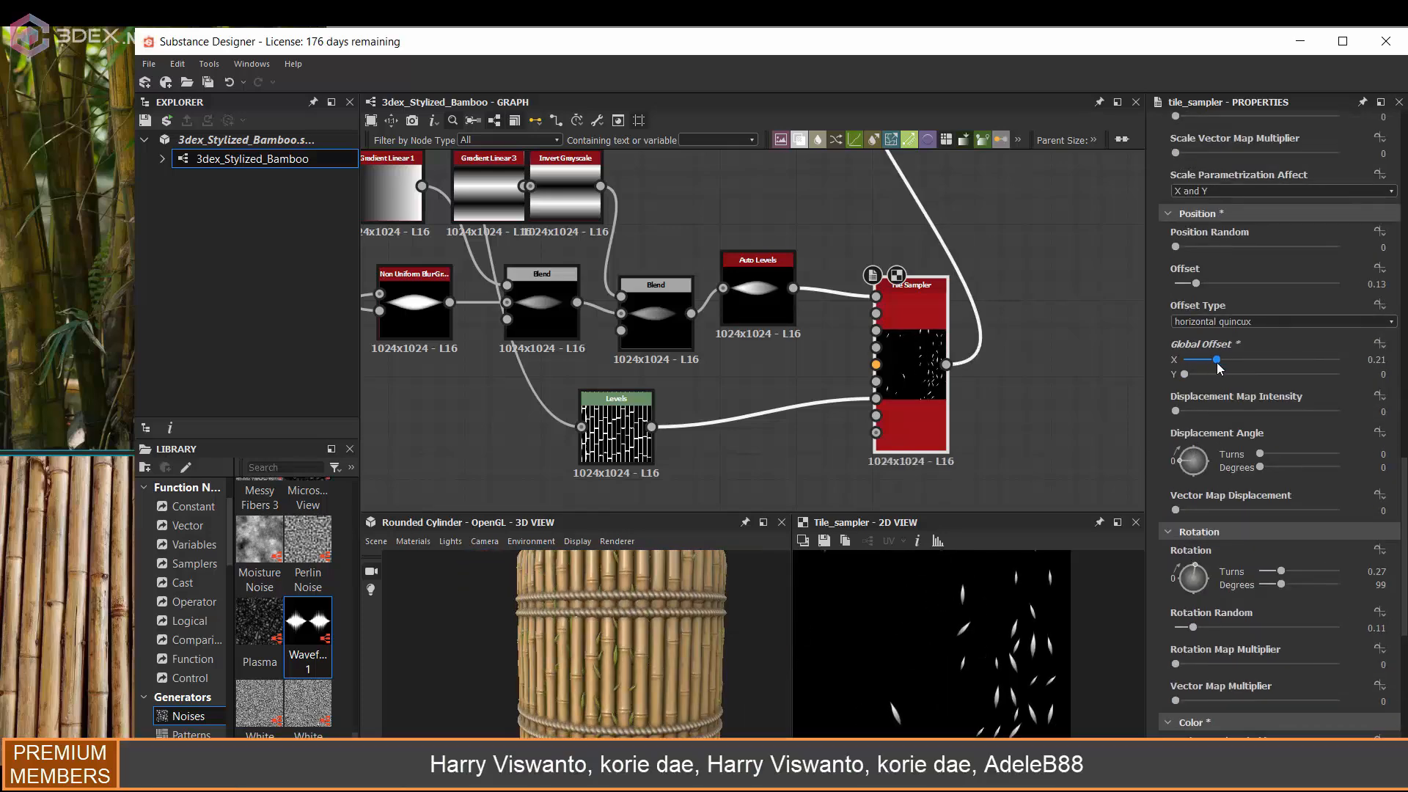
left_click_drag(1218, 361, 1202, 361)
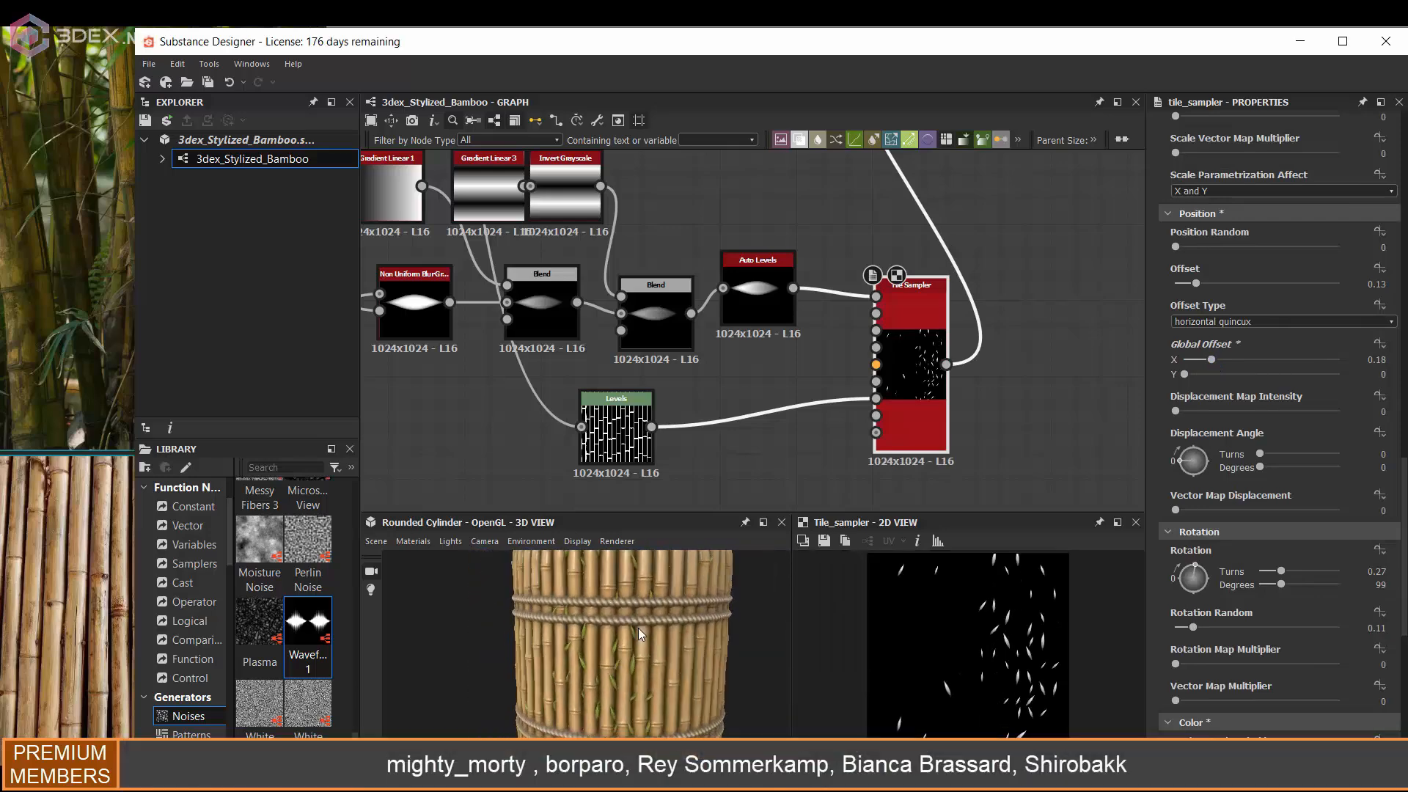
scroll("down", 3)
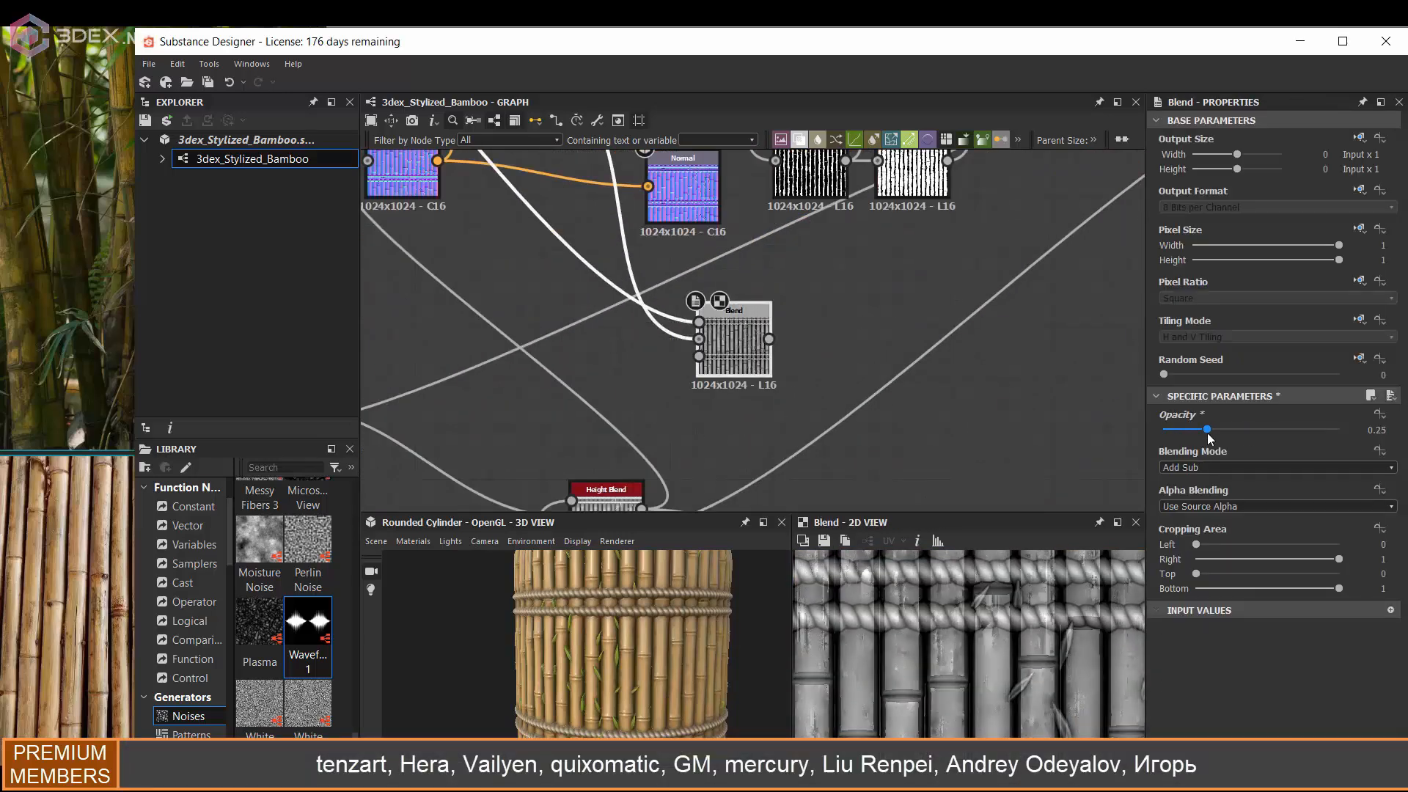
Step: Raise the Add Sub Blend opacity from 0.25 to about 0.77
left_click_drag(1210, 428, 1295, 429)
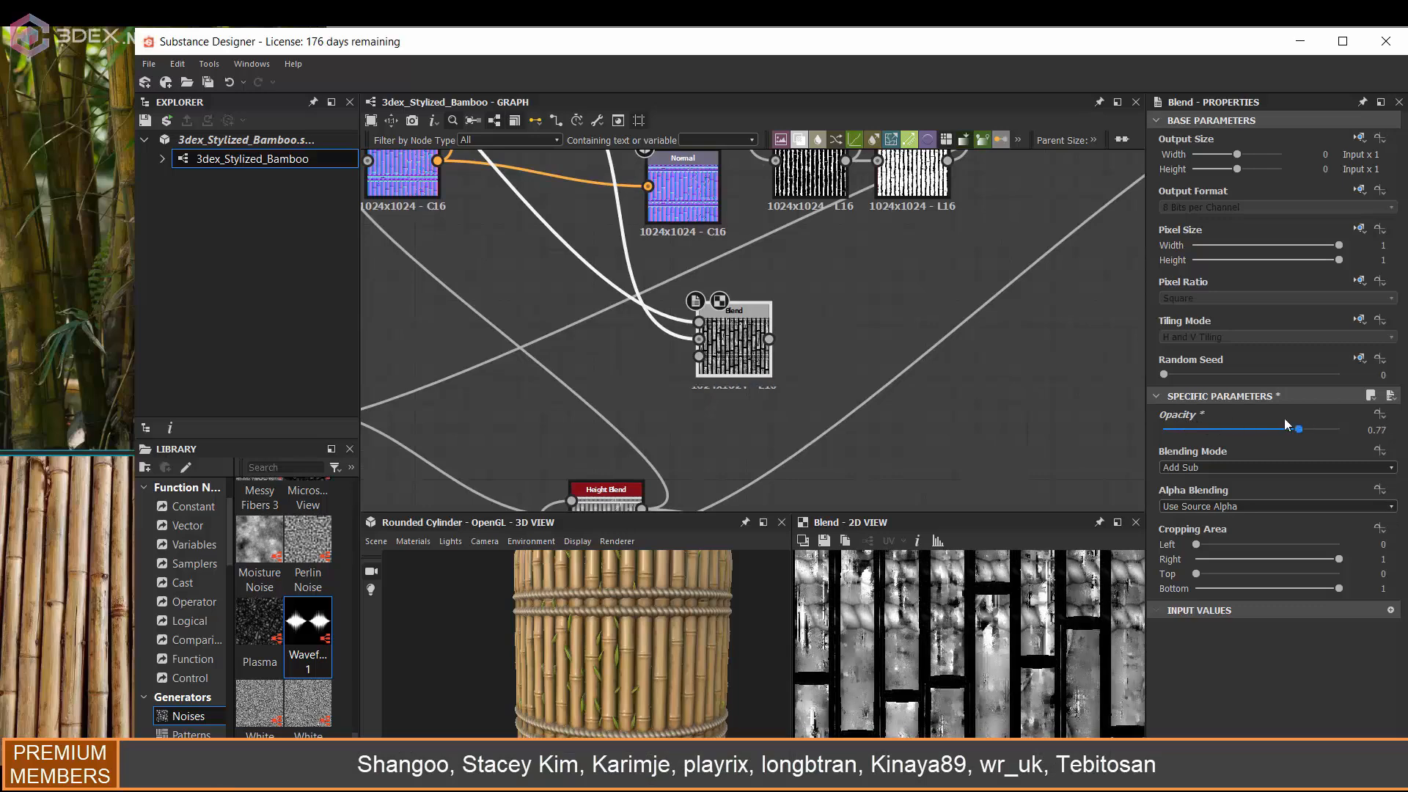